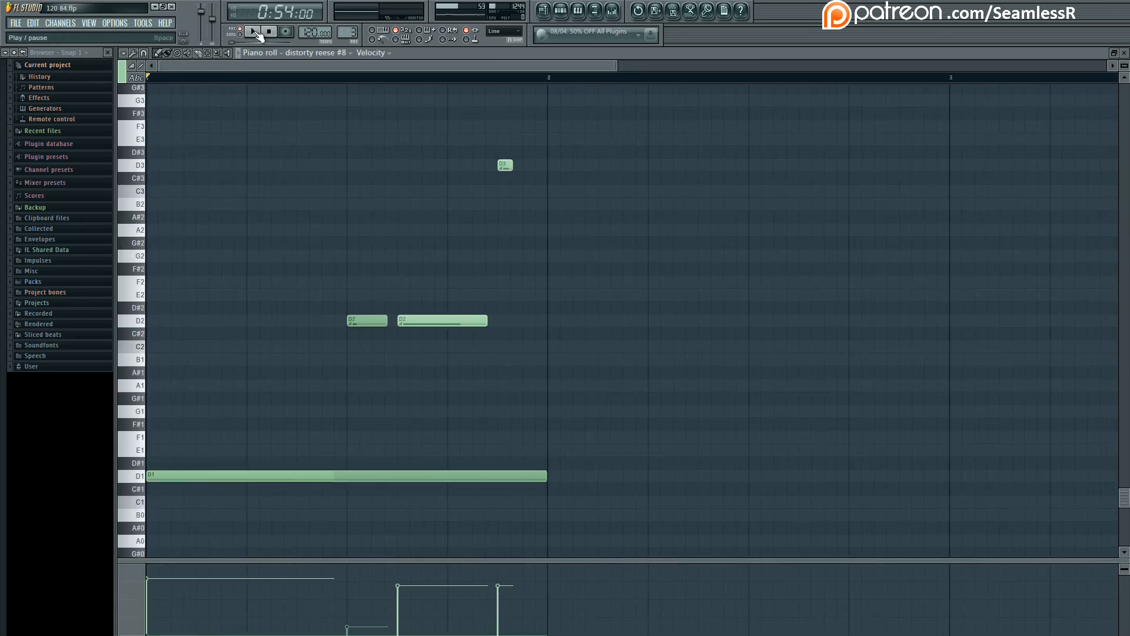
Audition the bass pattern, then bring up the distorty reese #8 channel's Patcher map
click(253, 30)
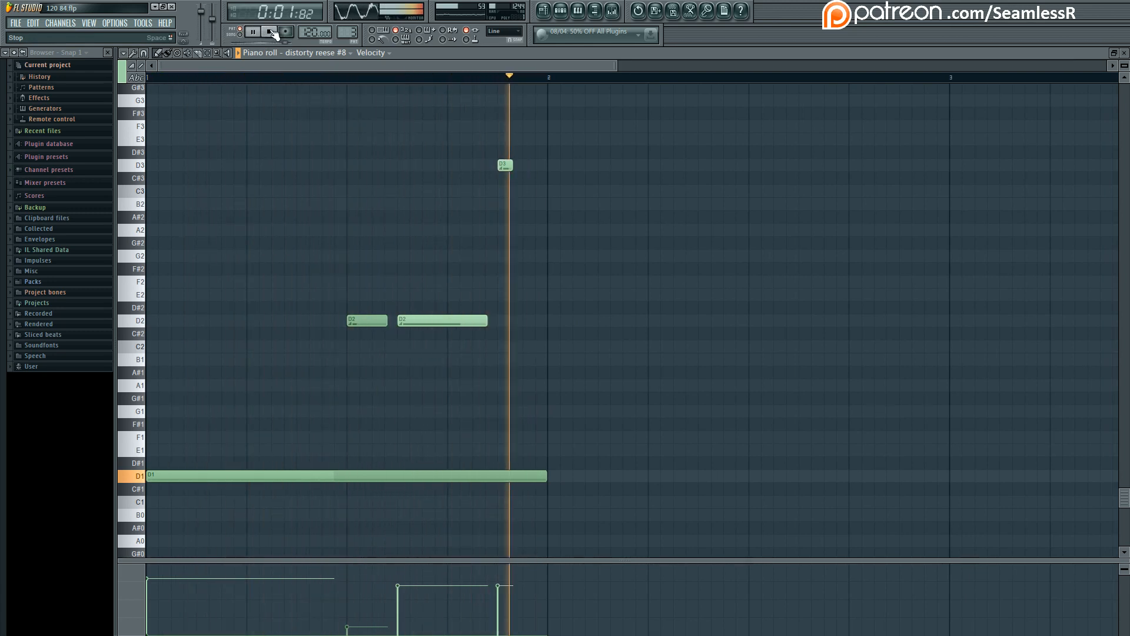
click(558, 11)
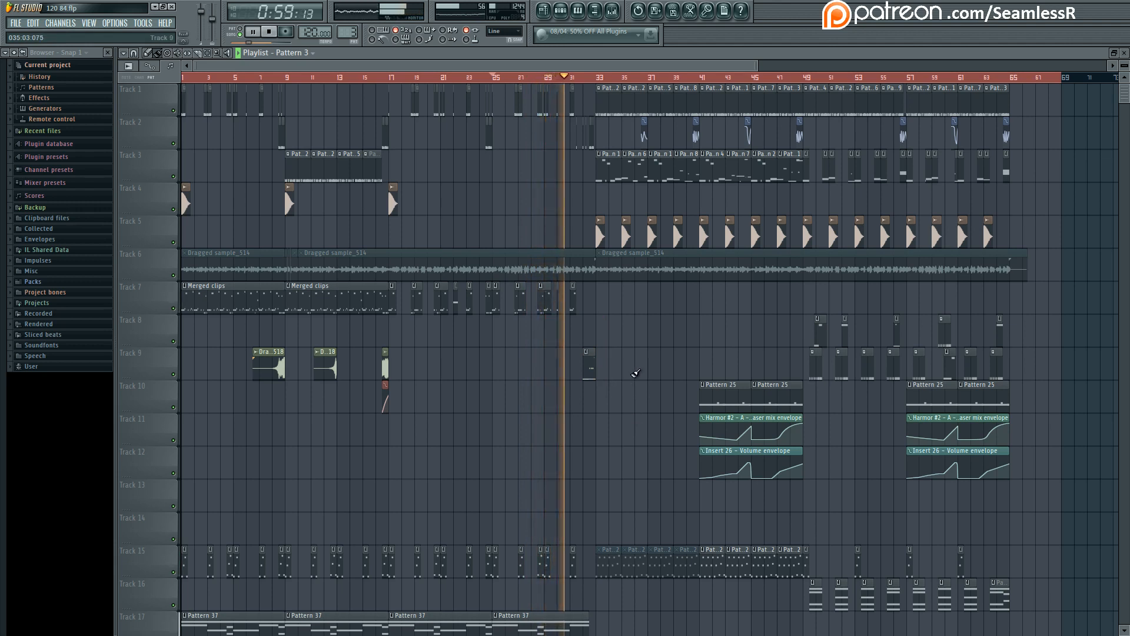
scroll(down, 3)
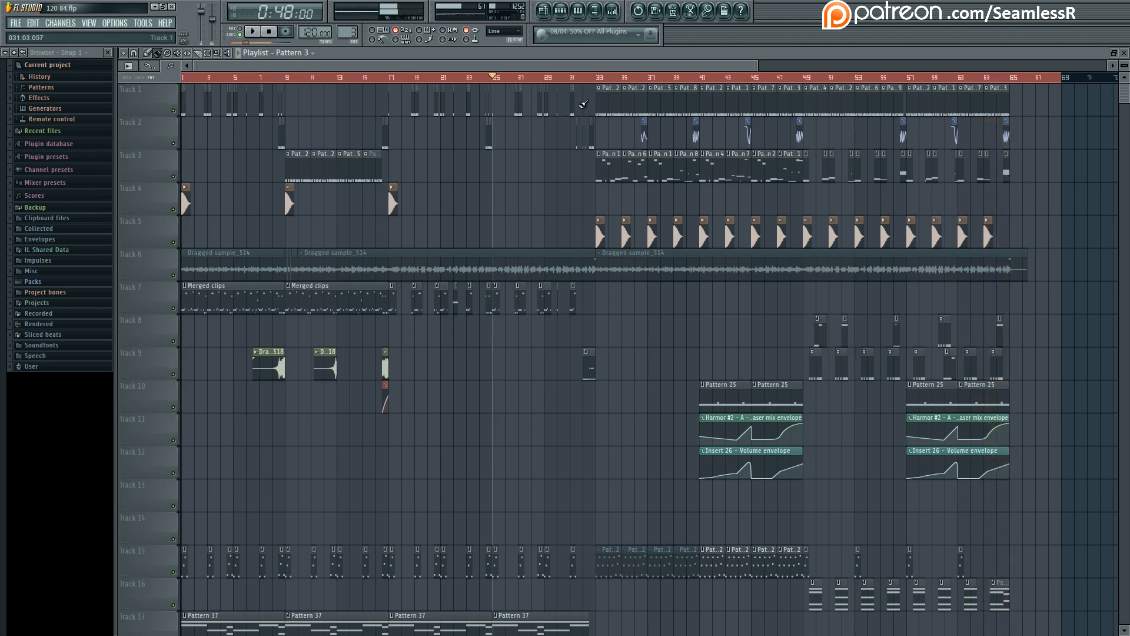
click(584, 76)
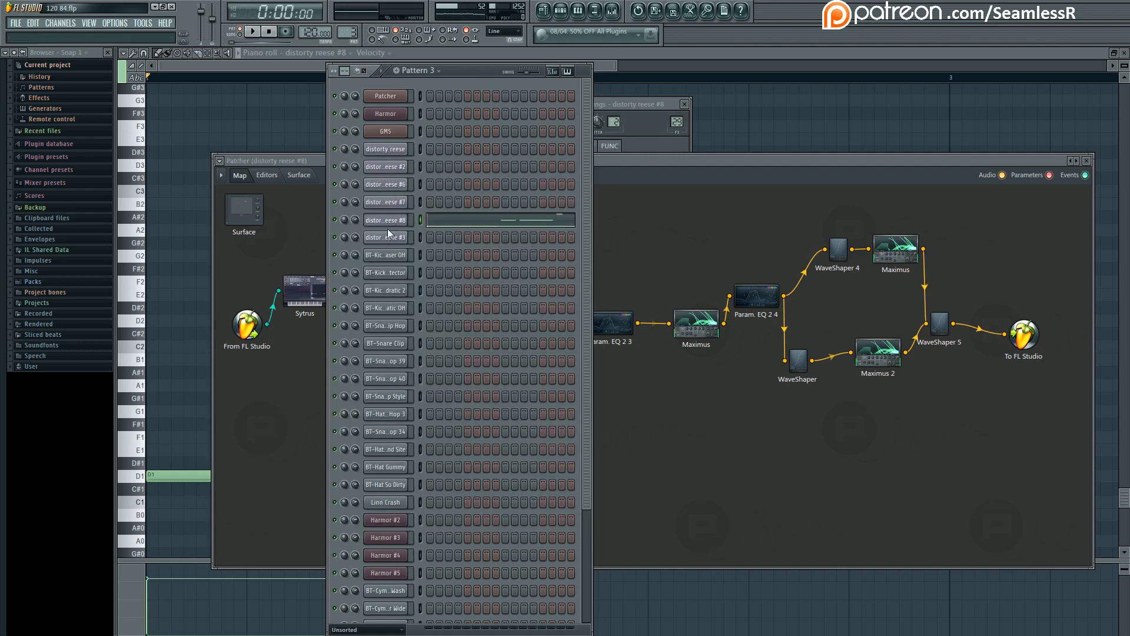
Bring the piano roll with the reese bass notes back to the front
click(385, 166)
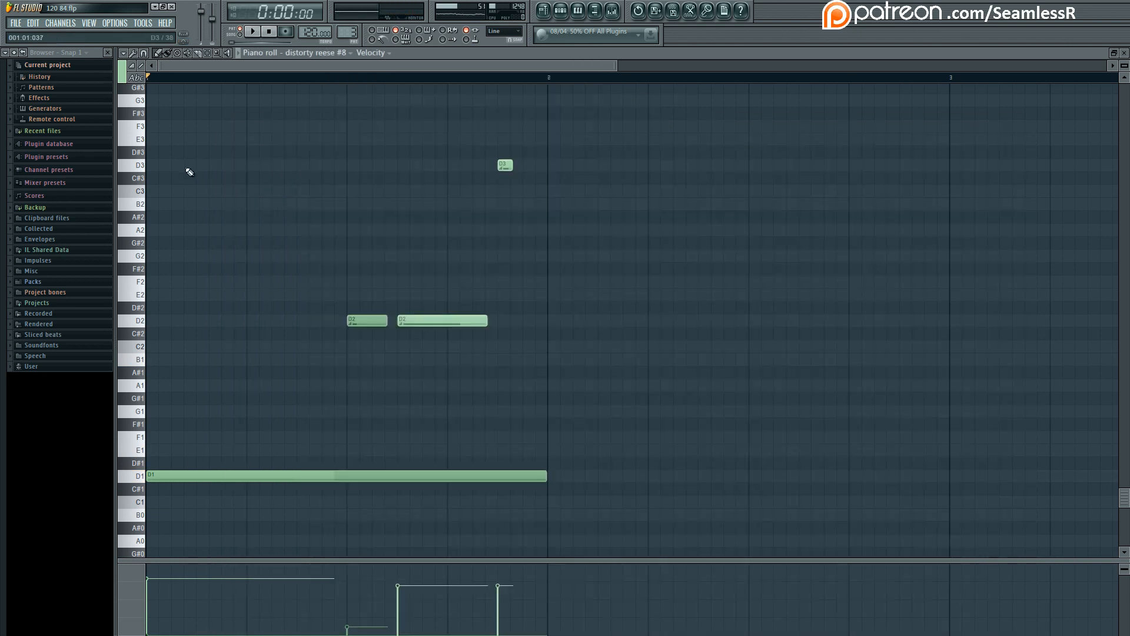
Try a note edit in the pattern, audition it, then show the Sytrus and WaveShaper editors
click(252, 30)
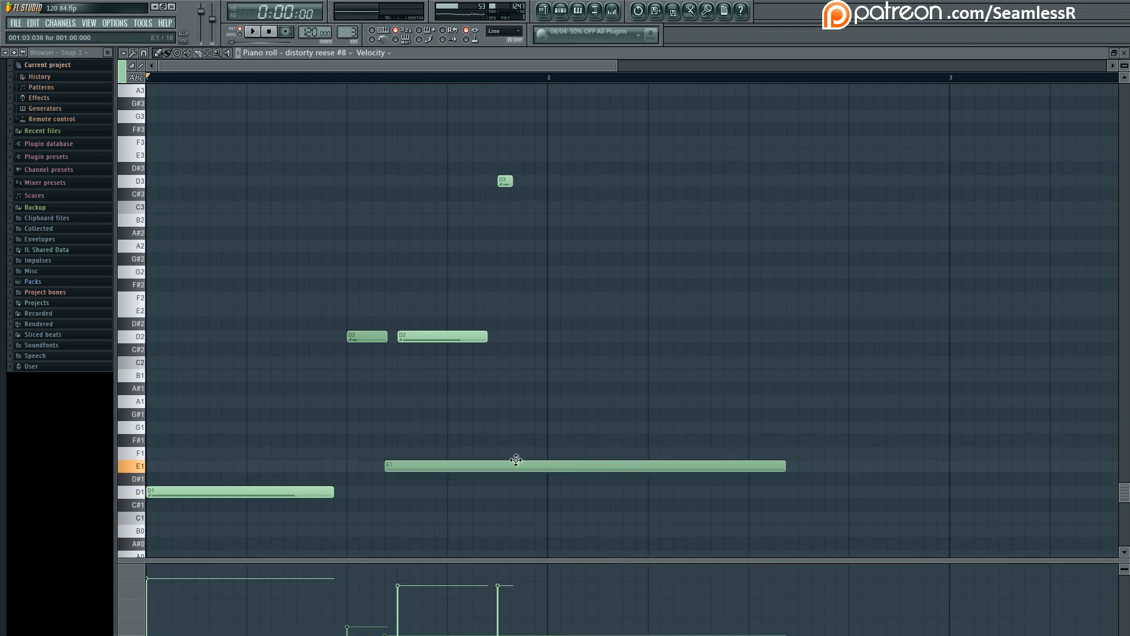
drag(516, 465, 678, 465)
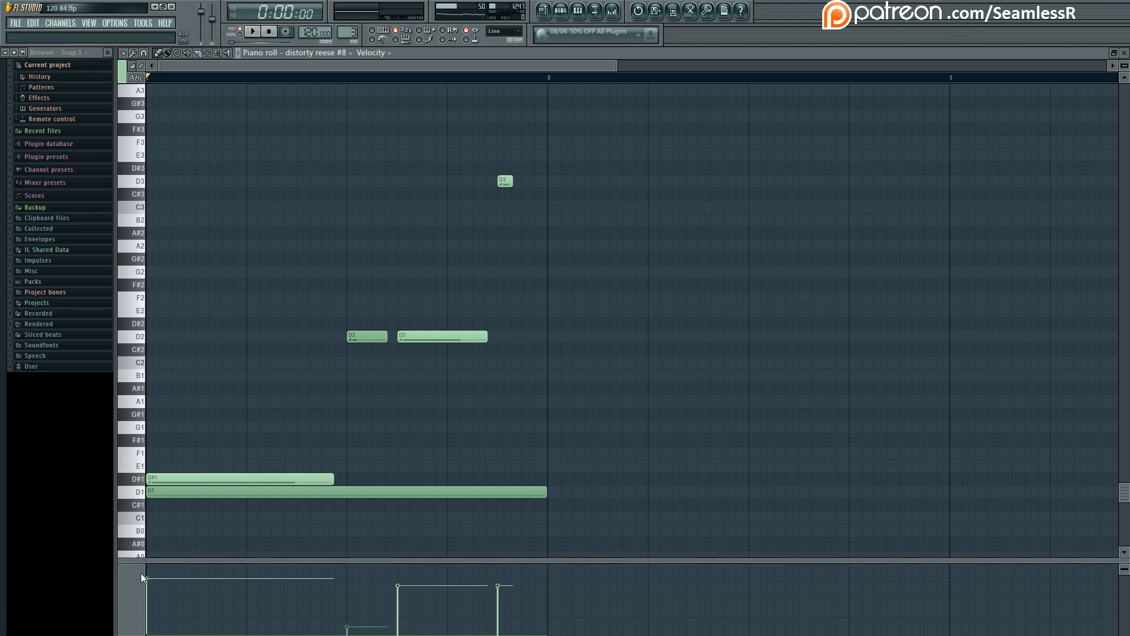
mouse_move(202, 523)
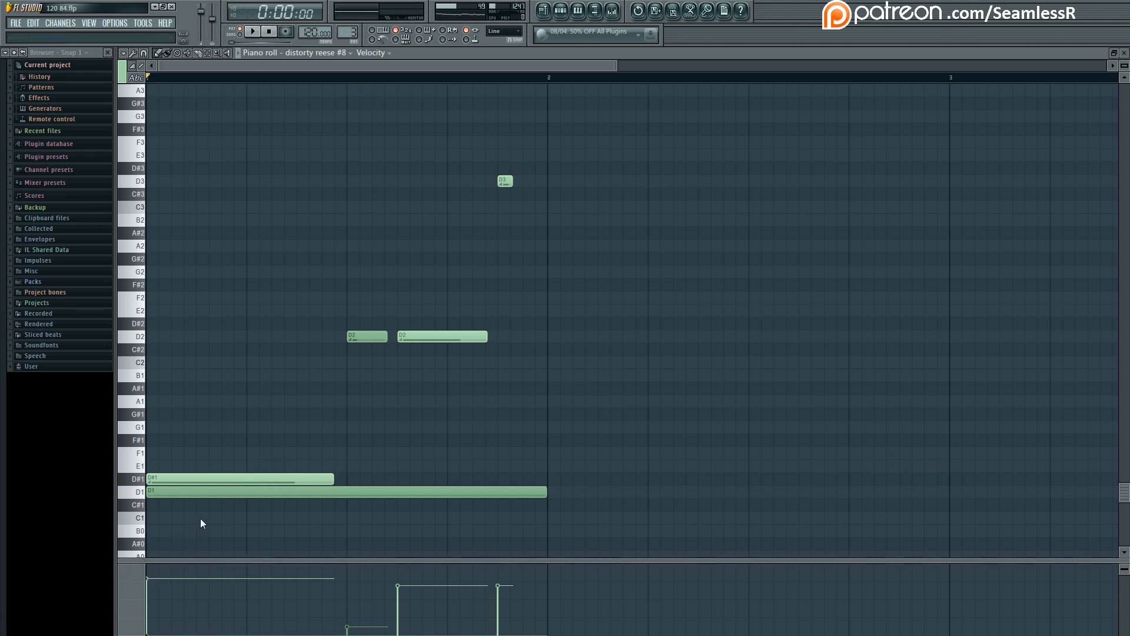
mouse_move(207, 563)
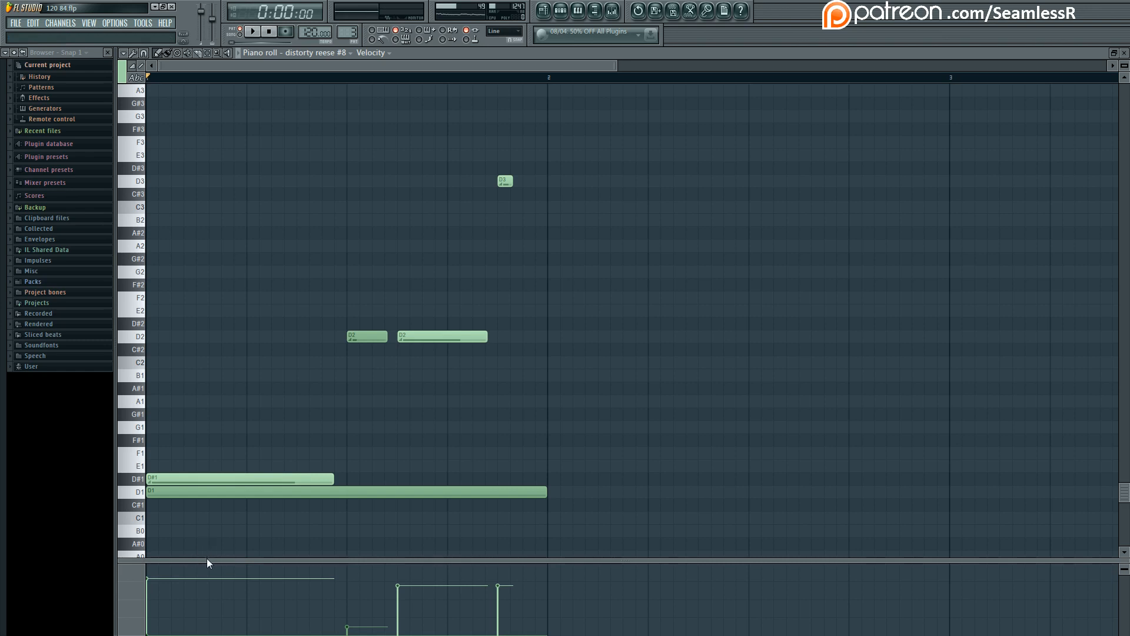
mouse_move(211, 568)
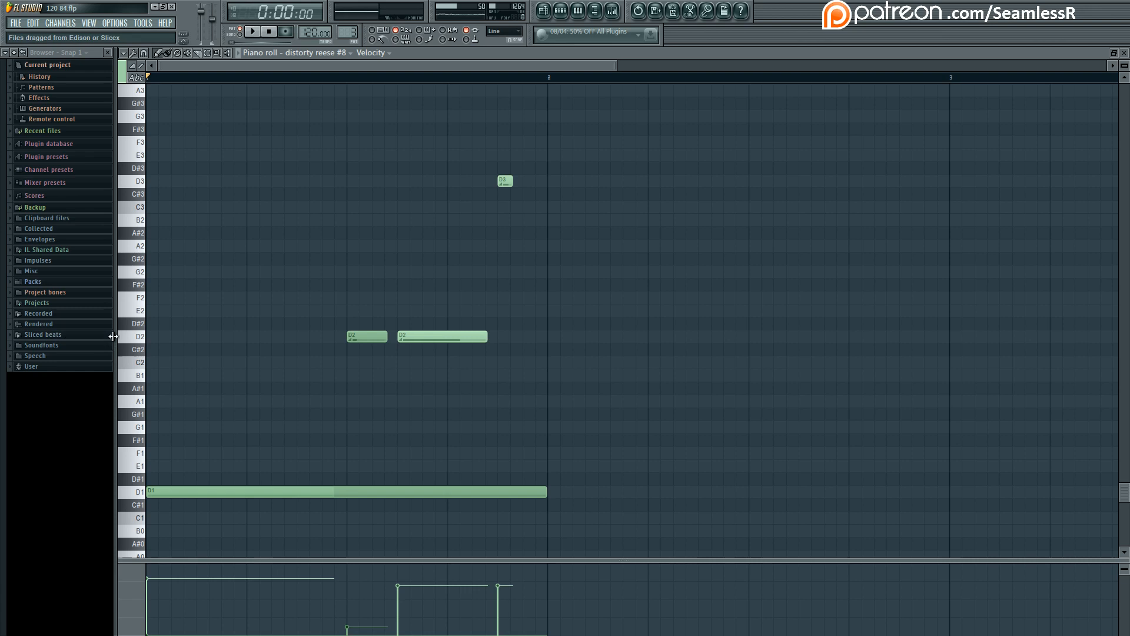
click(252, 31)
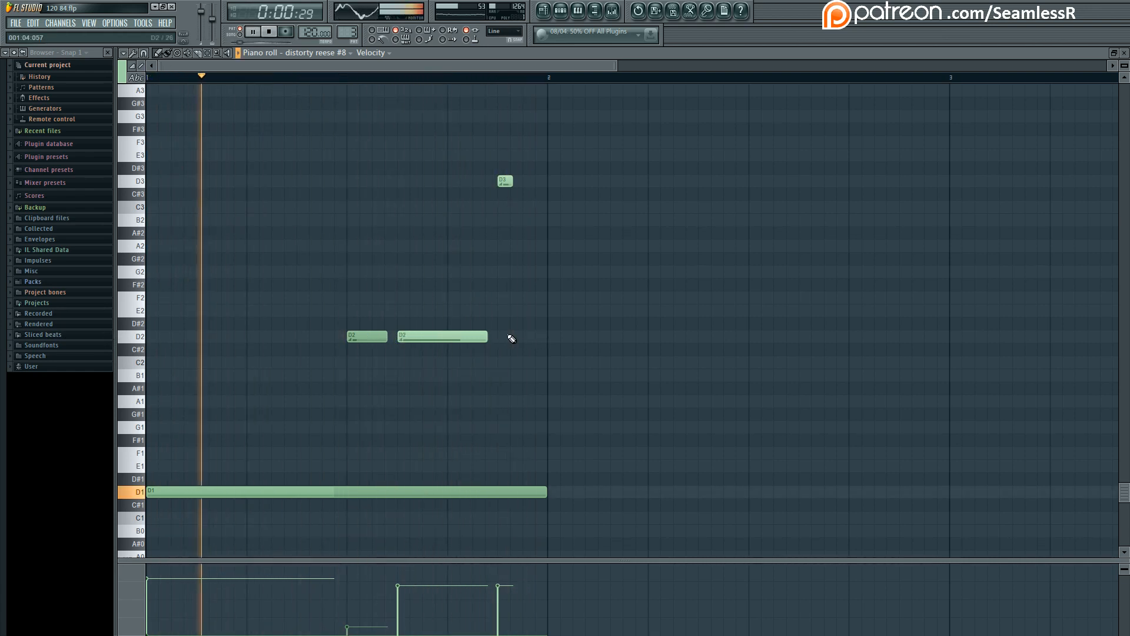
click(252, 30)
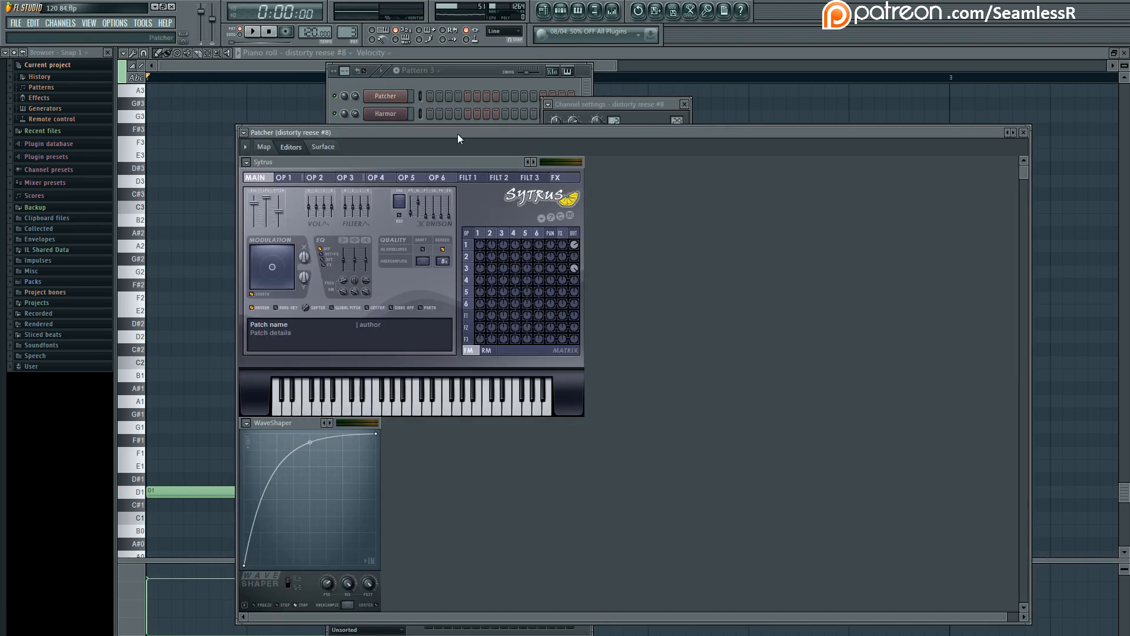
Adjust operator 1's harmonic magnitudes on its Sytrus OSC page
click(268, 146)
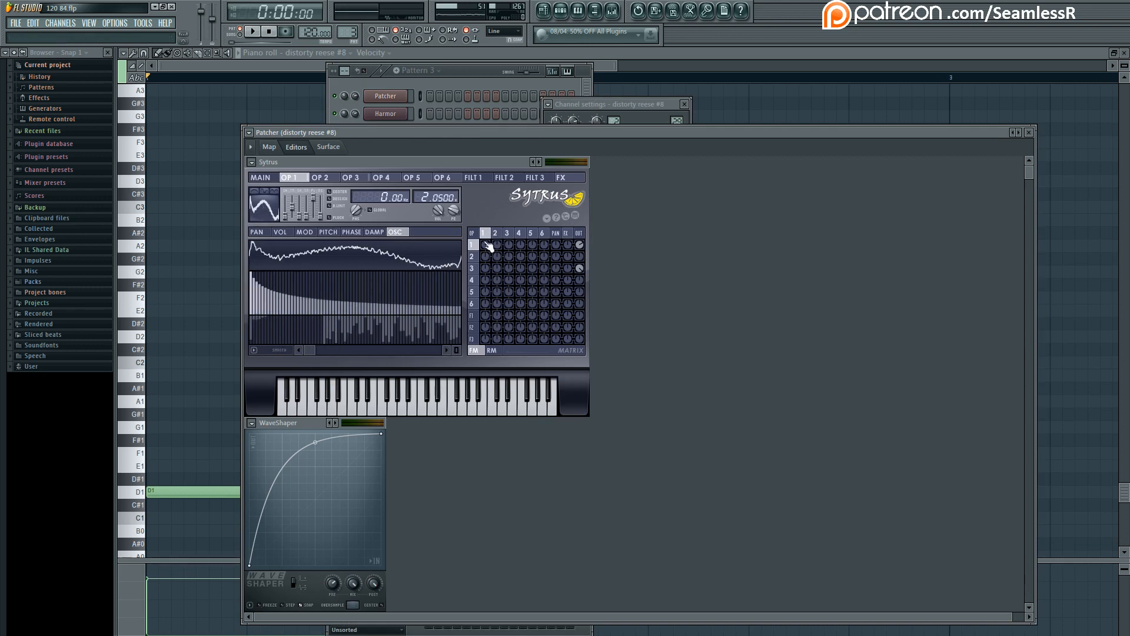
click(411, 178)
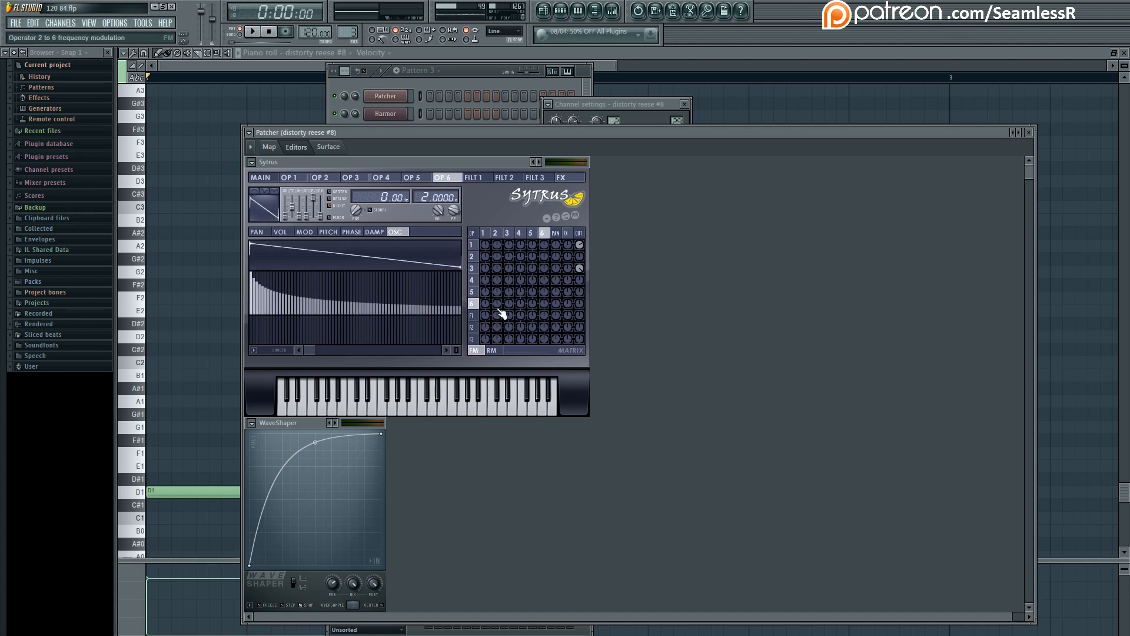
click(290, 177)
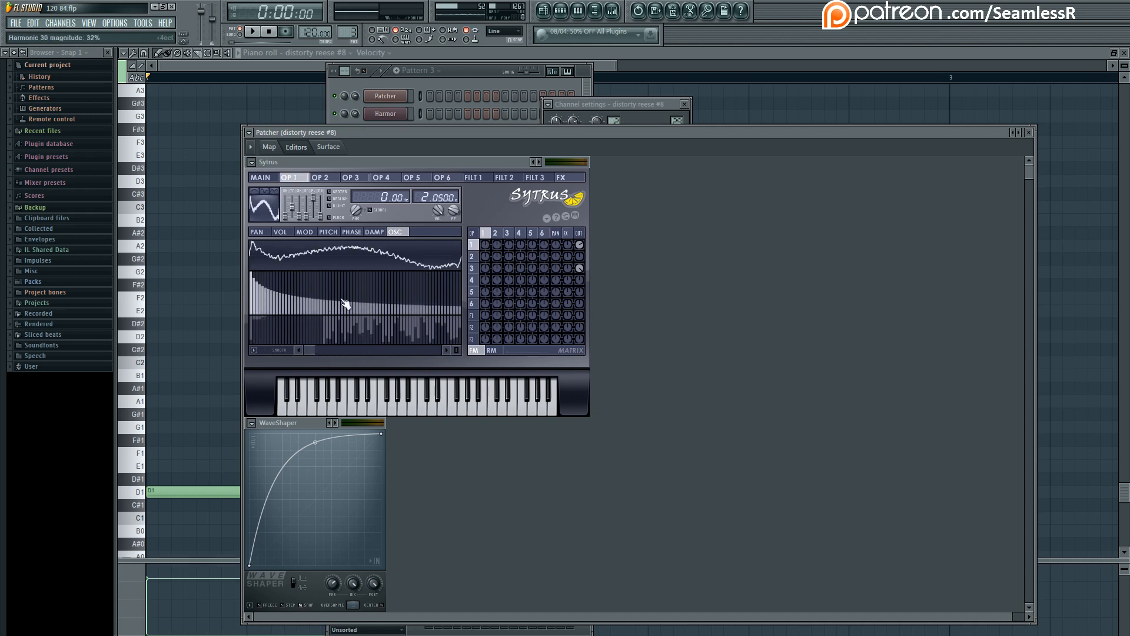
drag(345, 303, 353, 333)
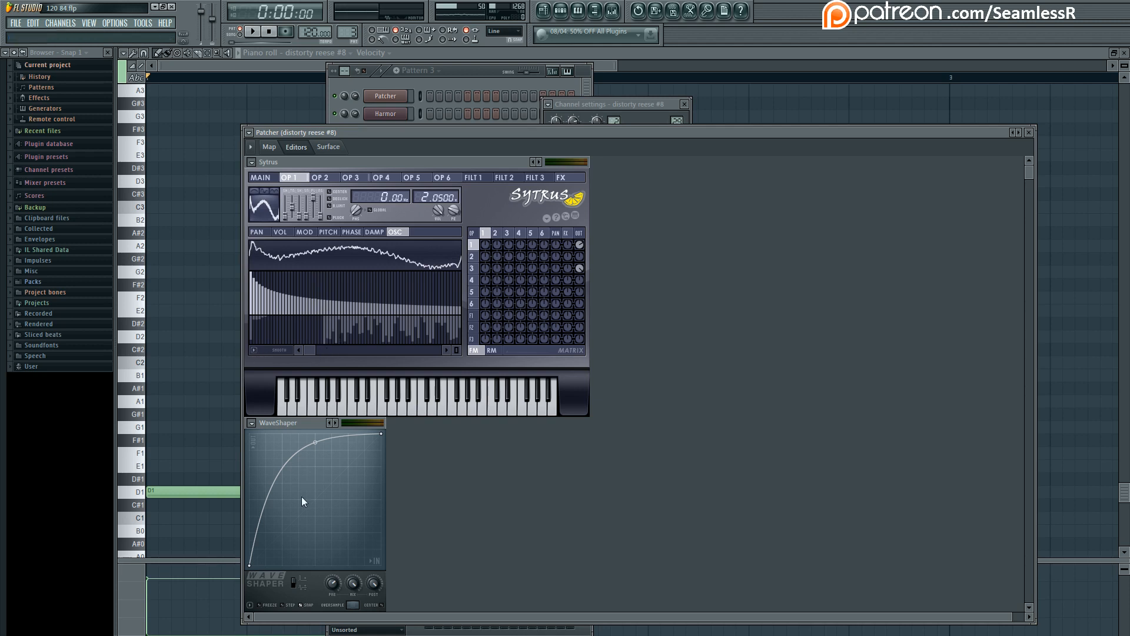
mouse_move(309, 353)
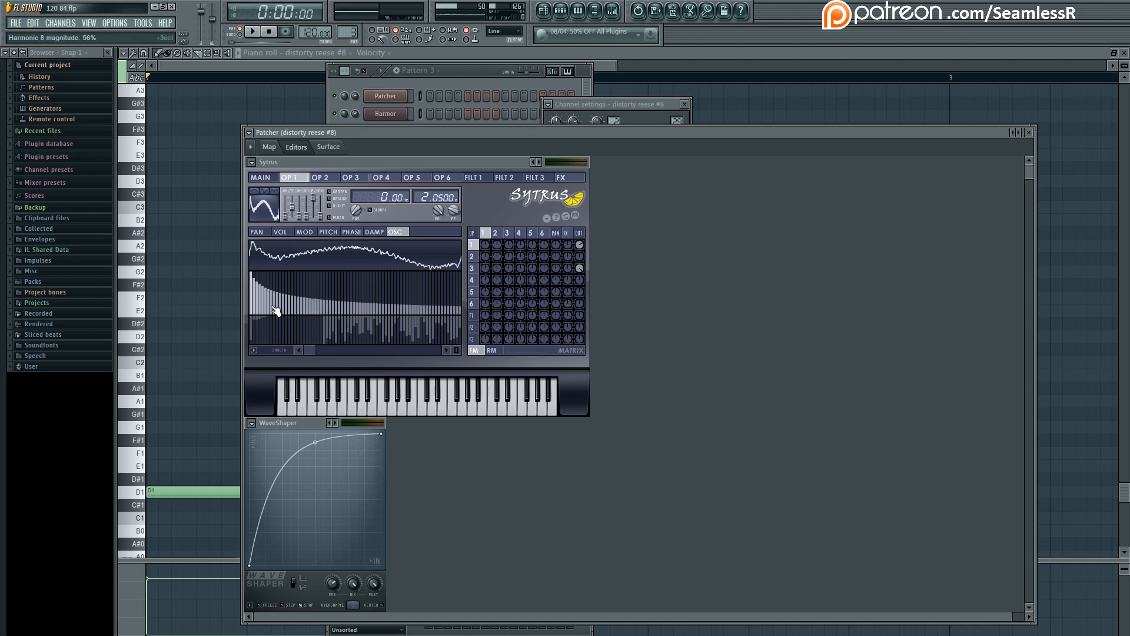
click(252, 31)
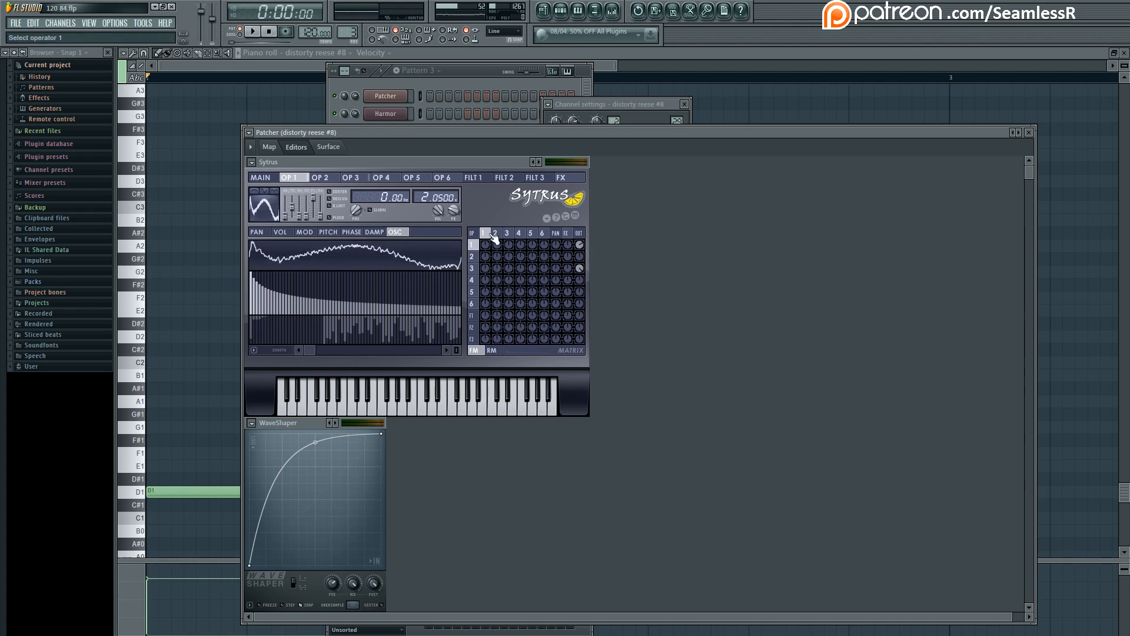
Reshape operator 3's harmonics, compare operators 1 and 3, then return to the routing map
click(354, 177)
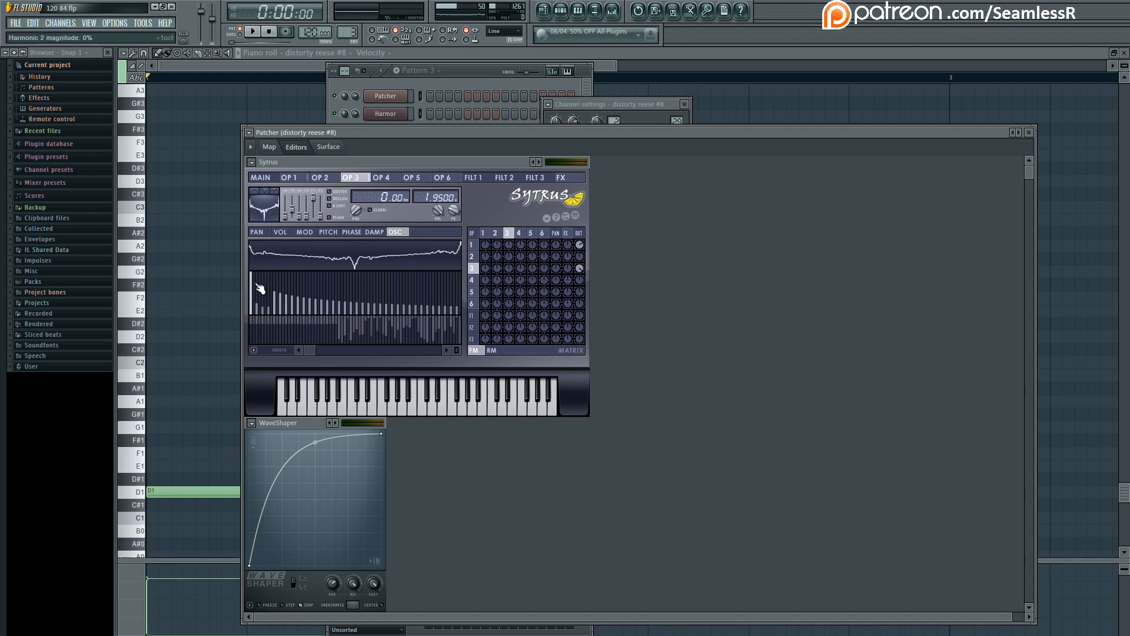
drag(259, 289, 353, 313)
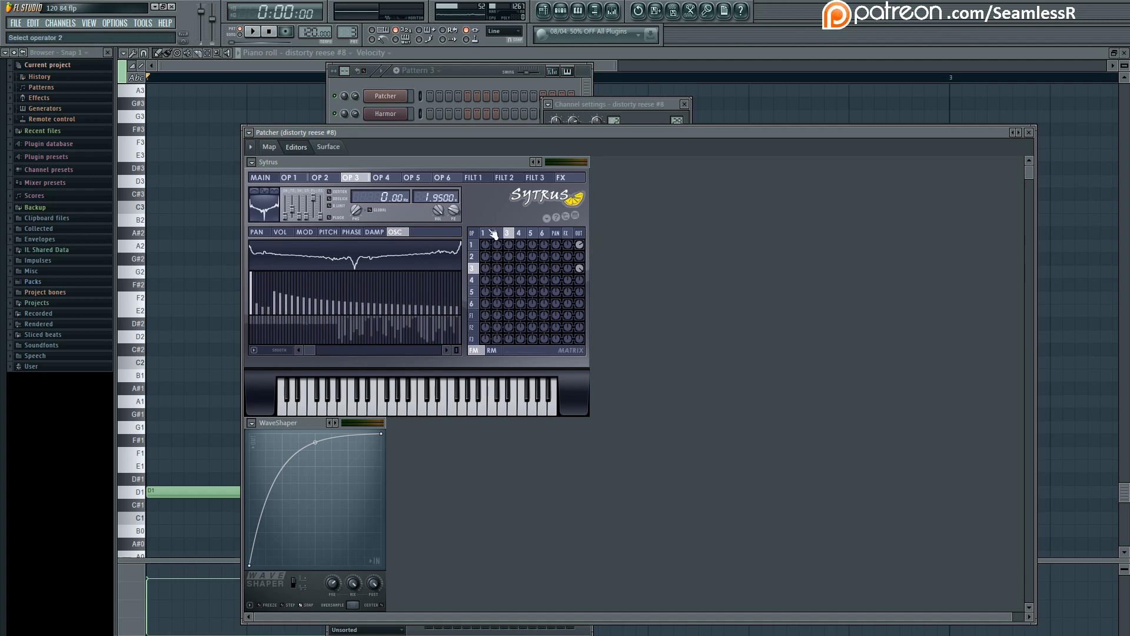
mouse_move(568, 287)
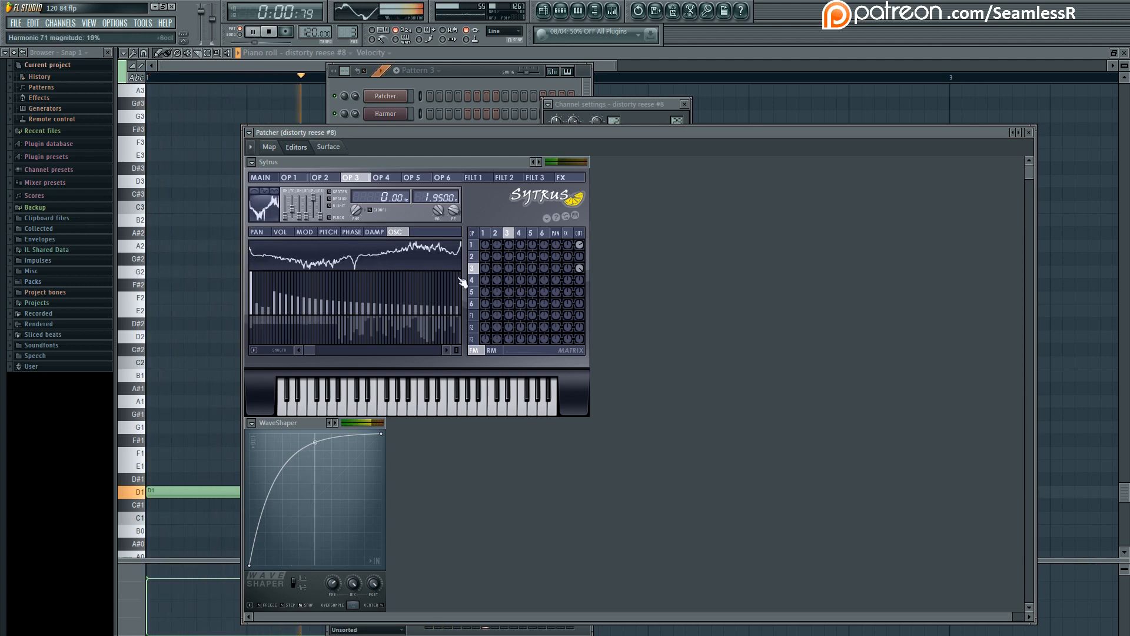
click(290, 178)
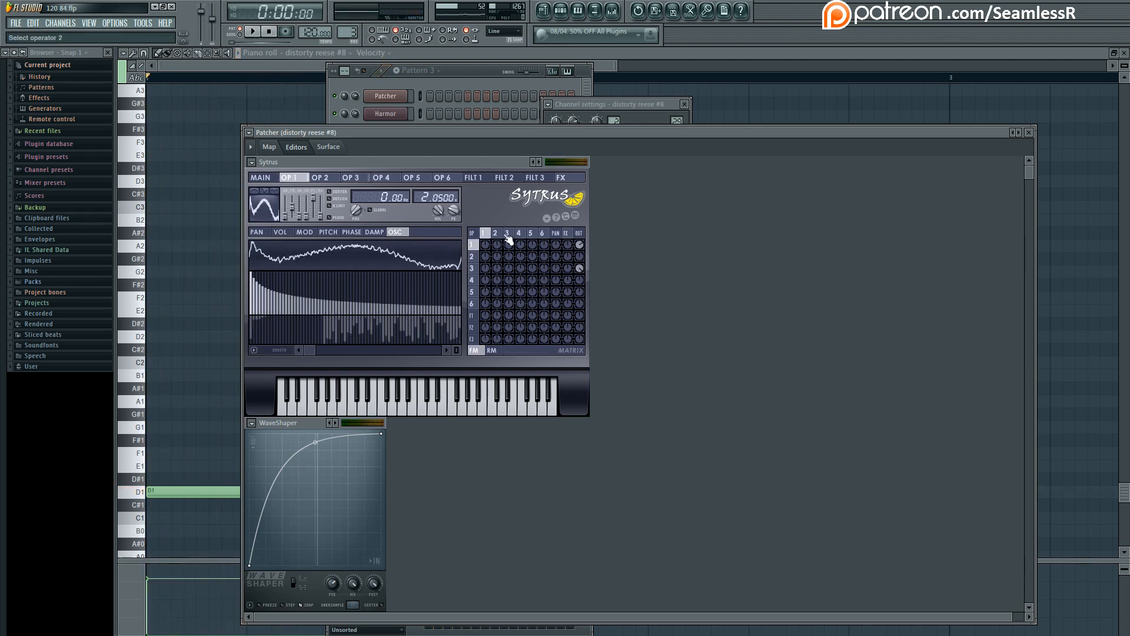
click(353, 178)
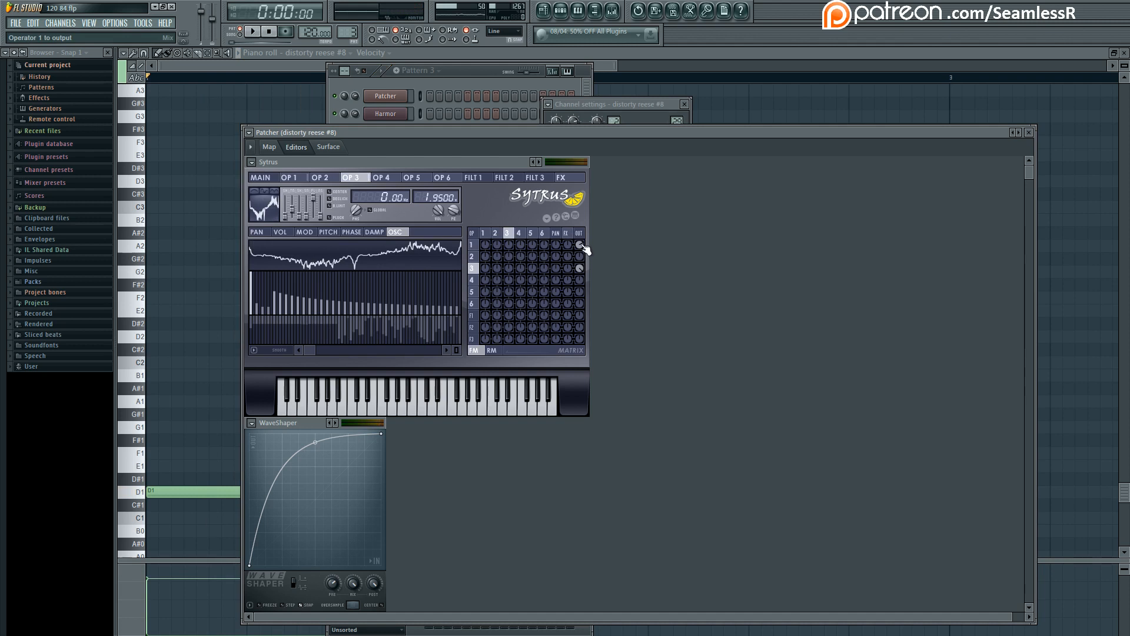
click(292, 178)
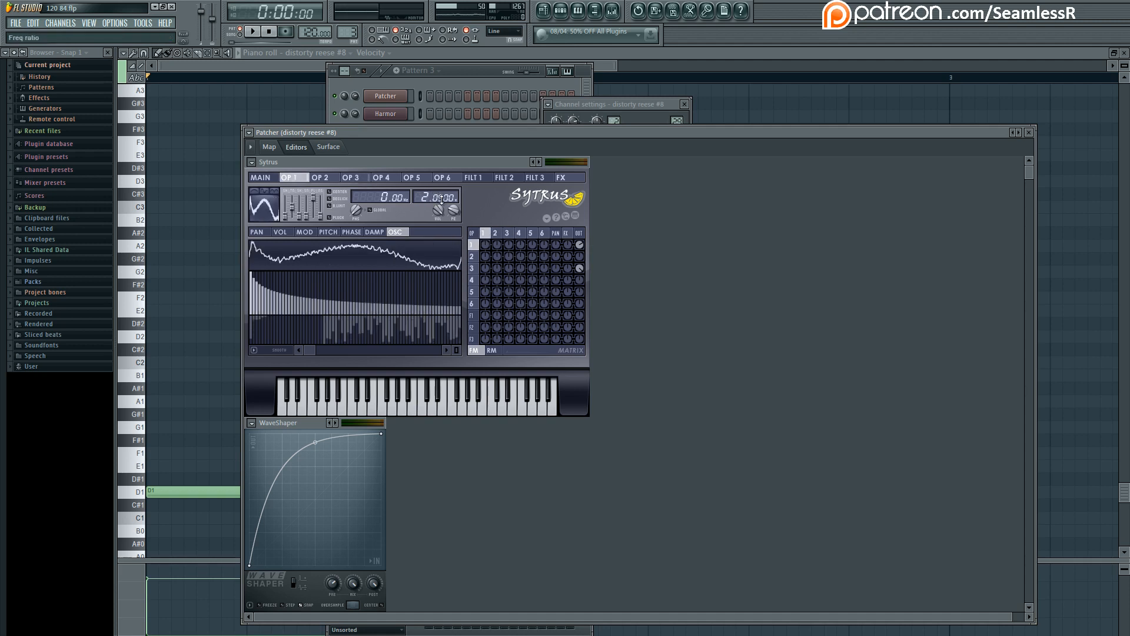
click(354, 178)
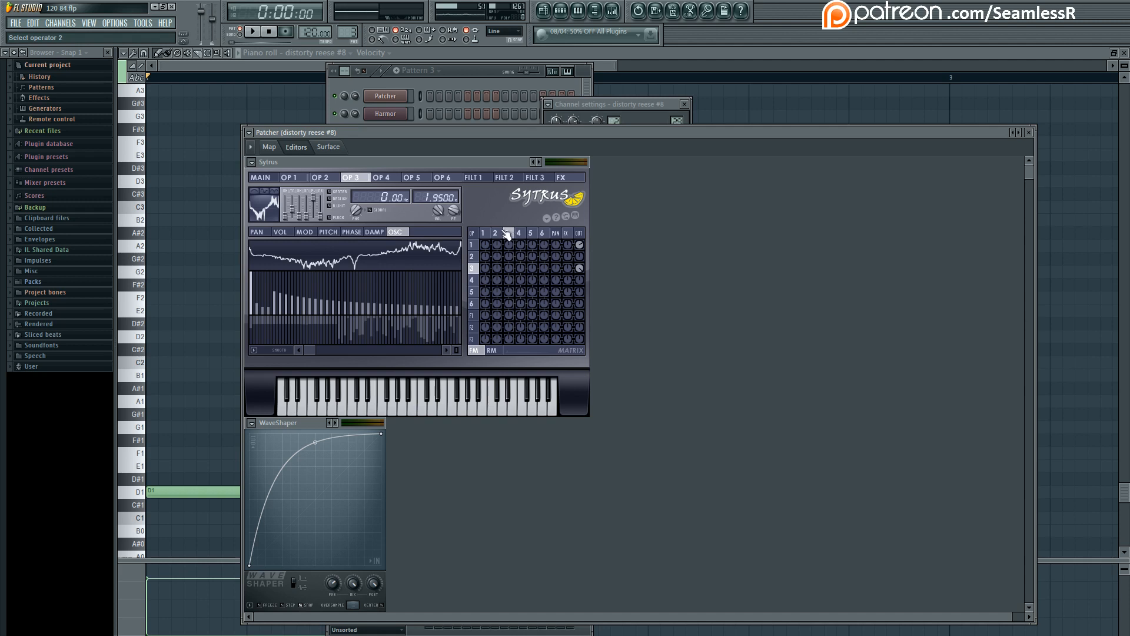
click(268, 146)
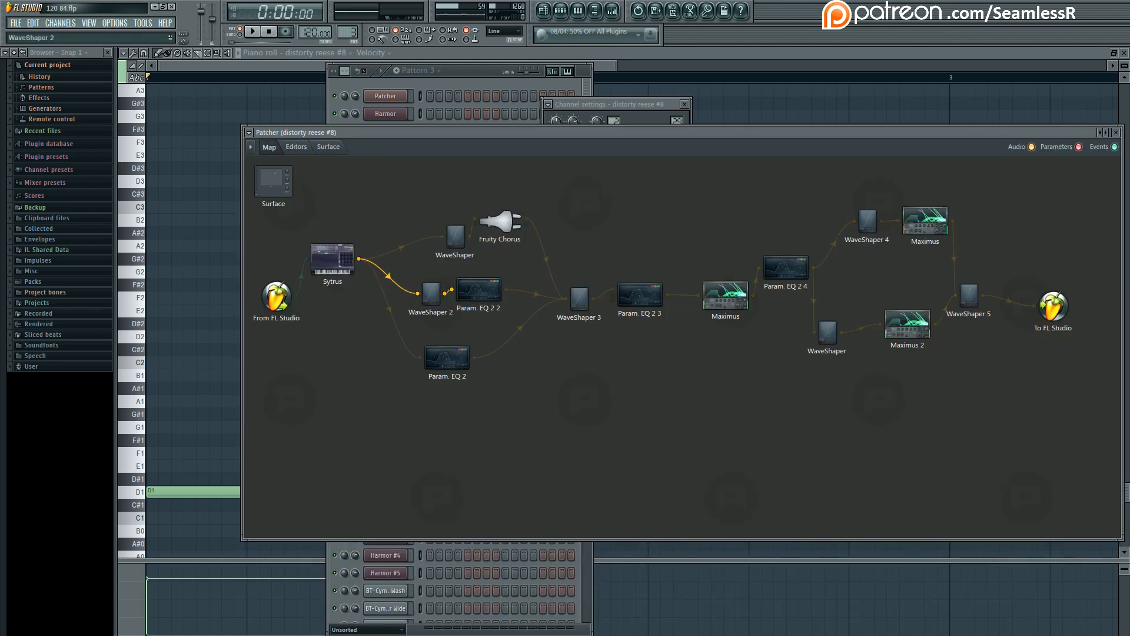
Browse the WaveShaper curve editors, then bring up the Param. EQ 2 editor from the map
click(295, 146)
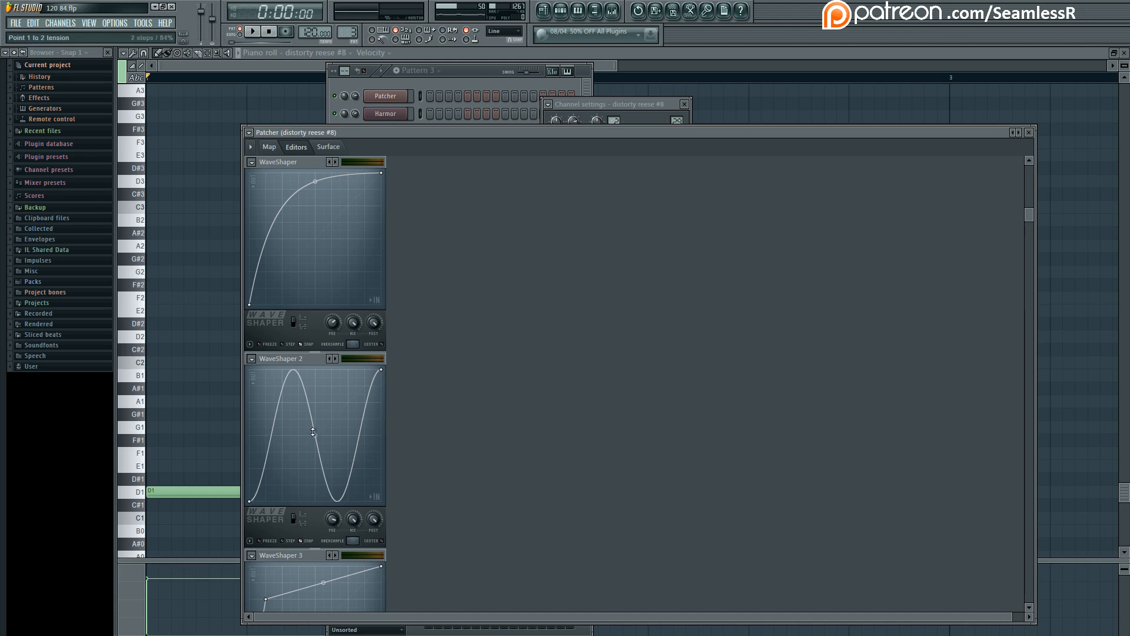
drag(313, 432, 313, 435)
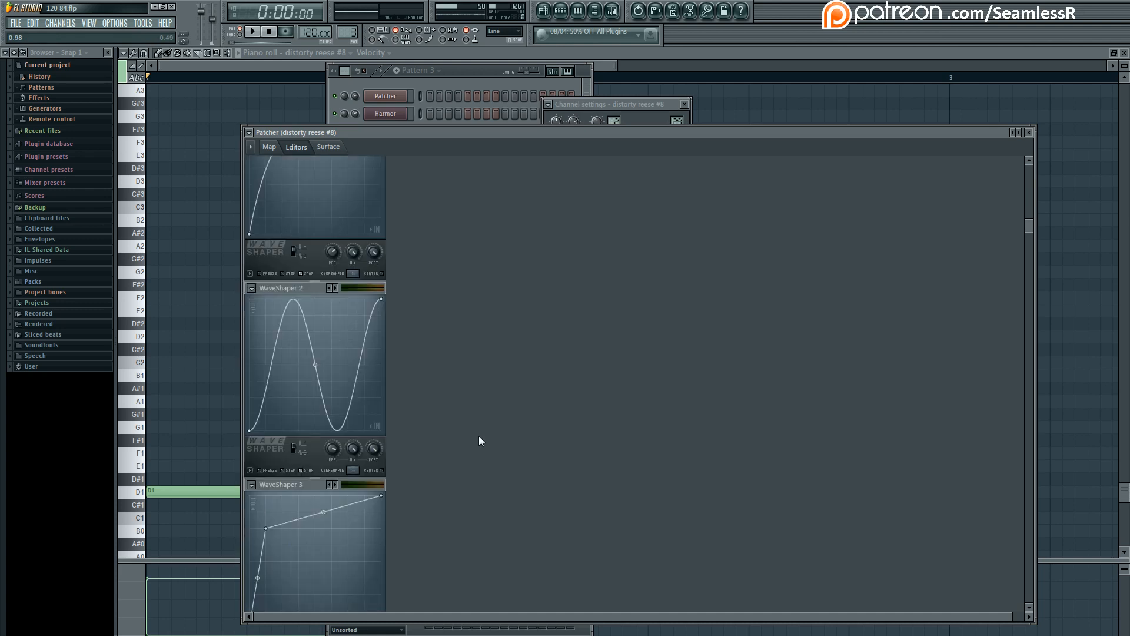
click(268, 146)
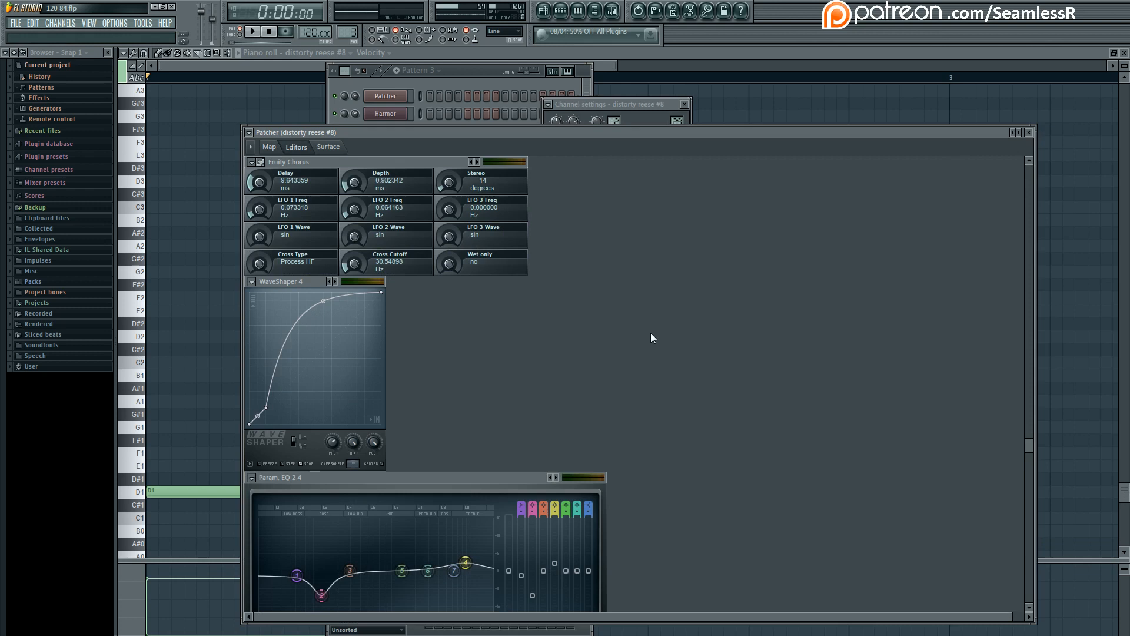
click(268, 147)
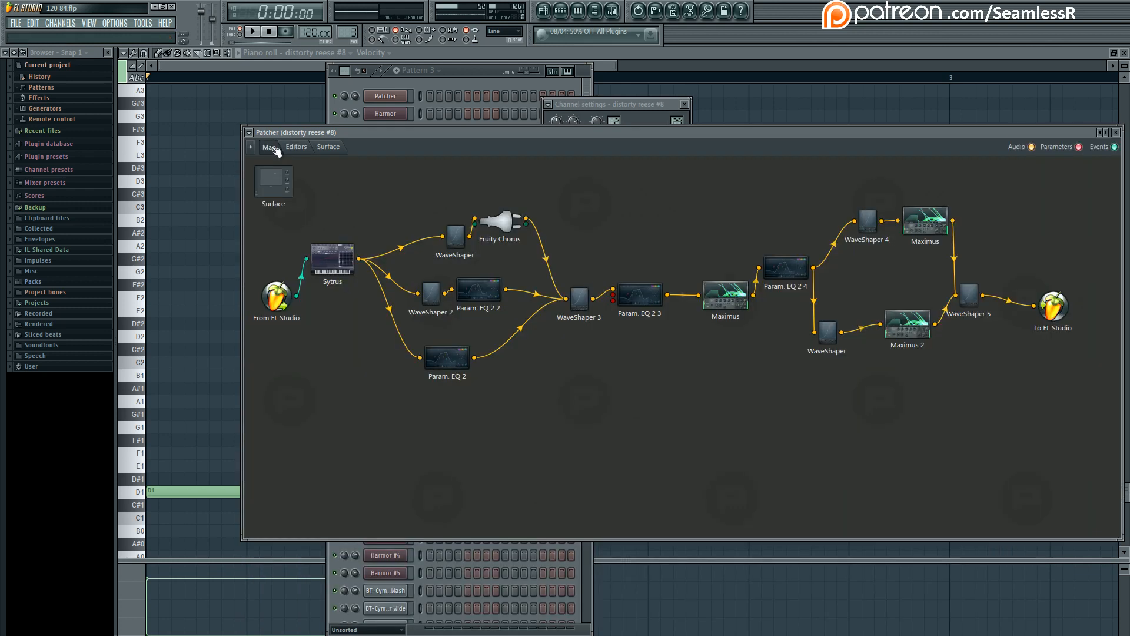
mouse_move(530, 393)
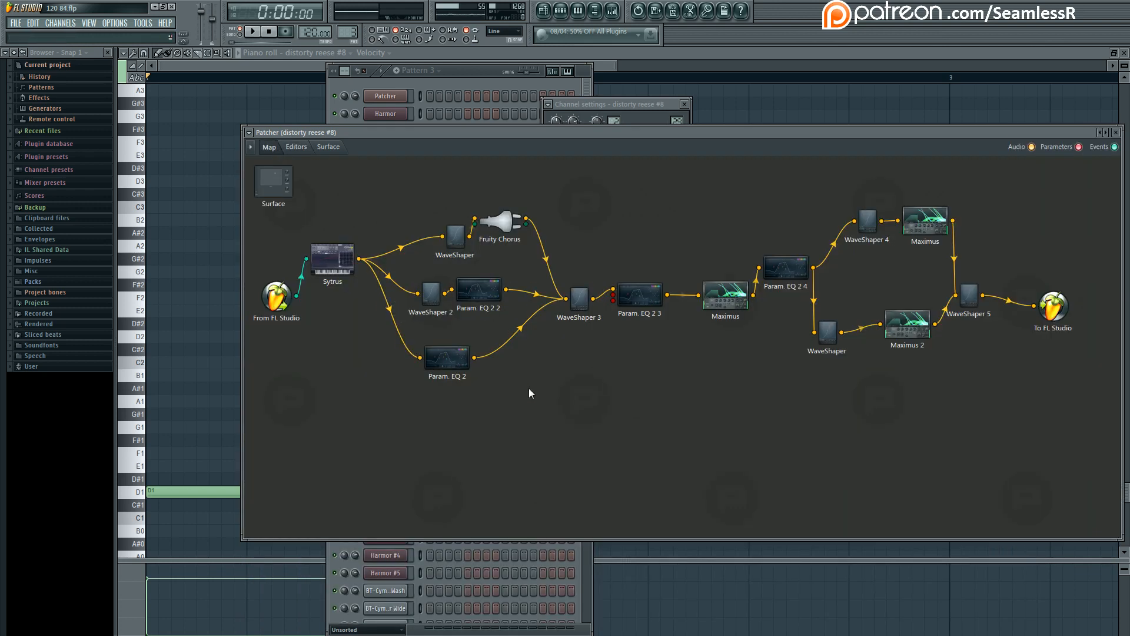
mouse_move(555, 399)
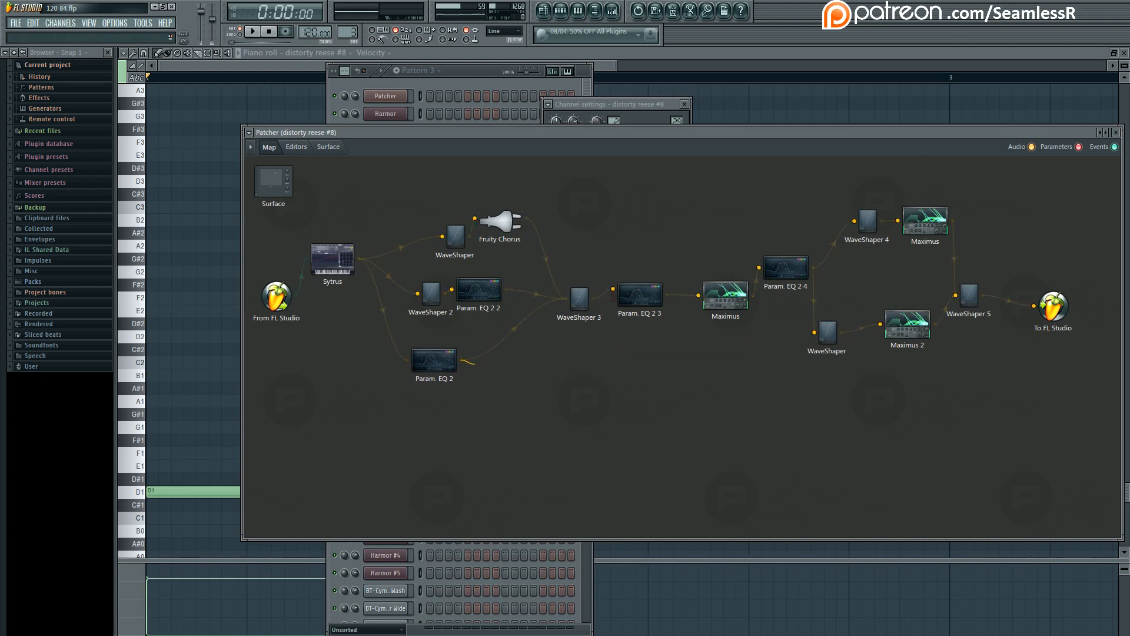
click(433, 359)
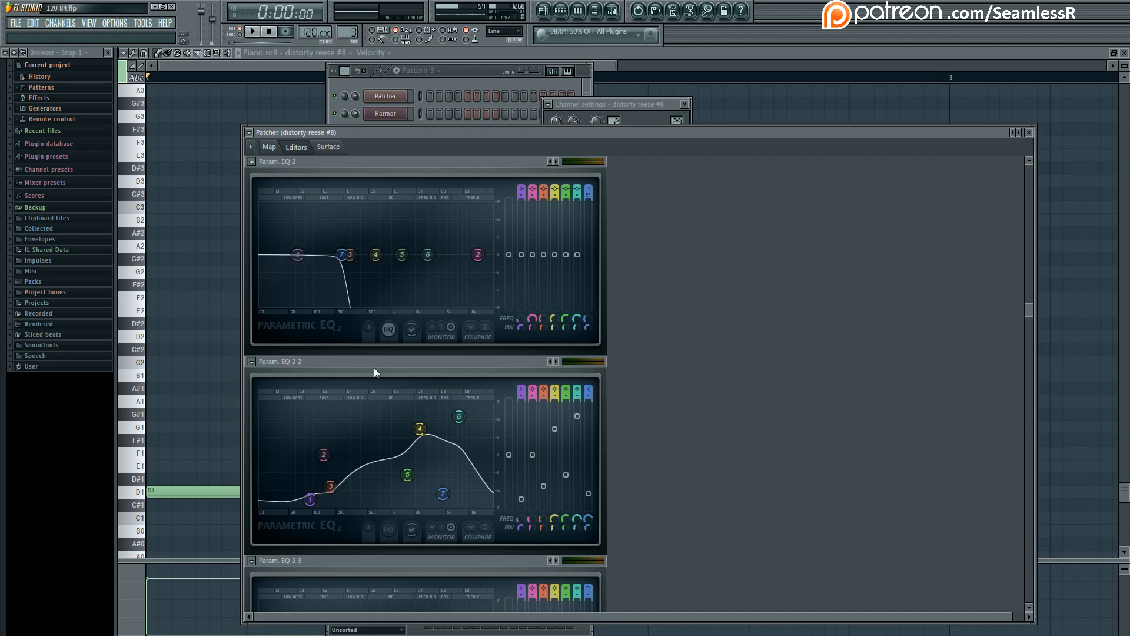
View the Param. EQ 2 2 curves twice, ending back on the routing map
click(269, 146)
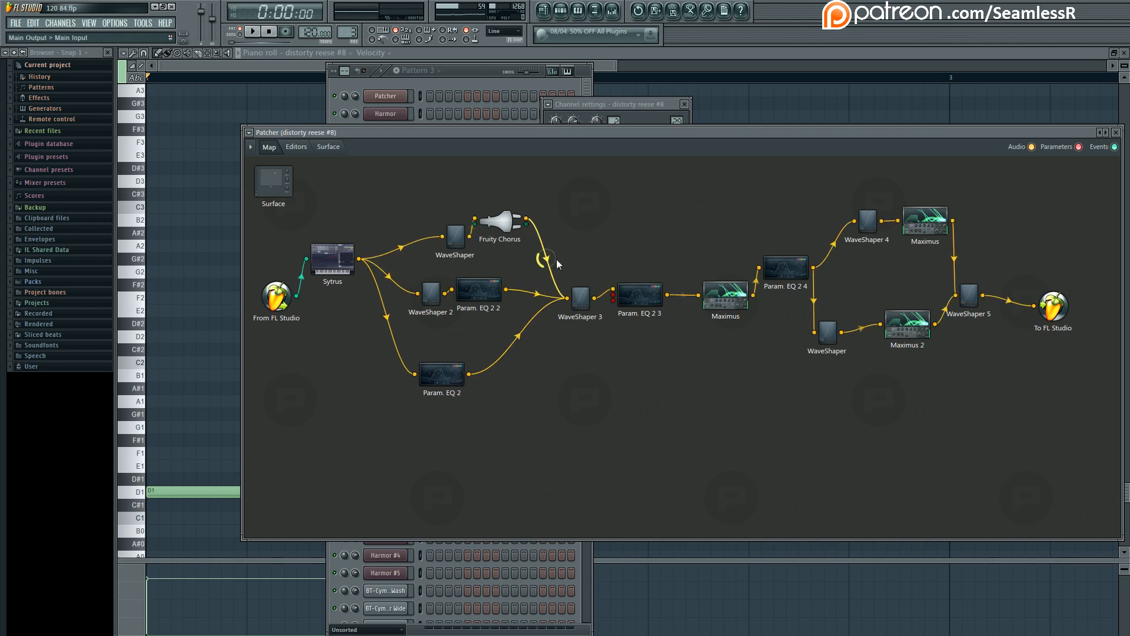
mouse_move(554, 392)
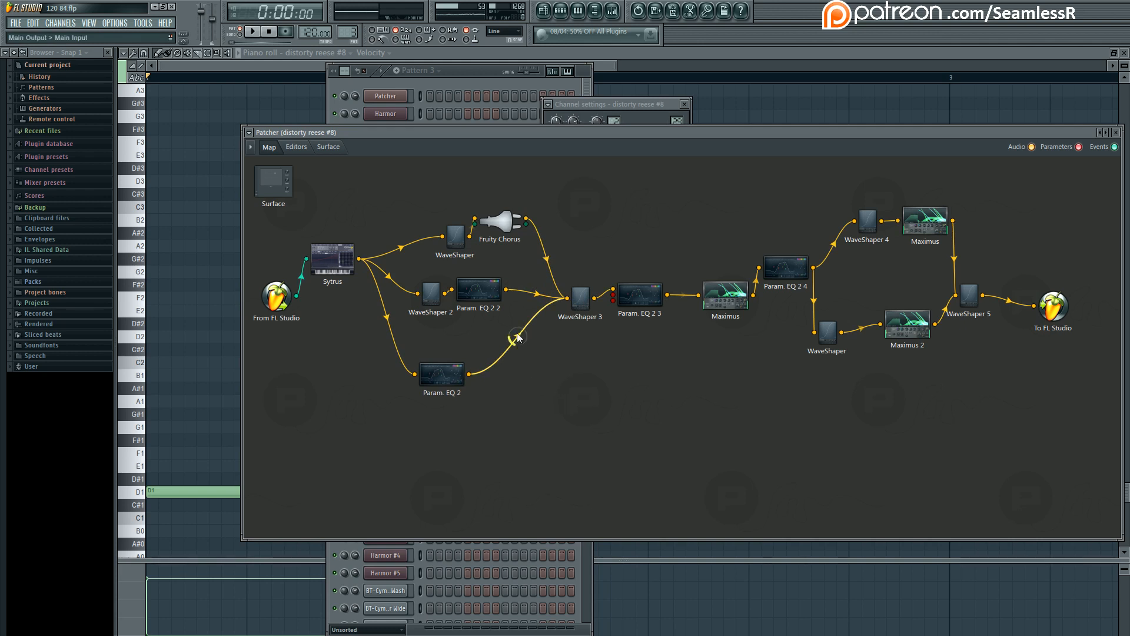
mouse_move(516, 341)
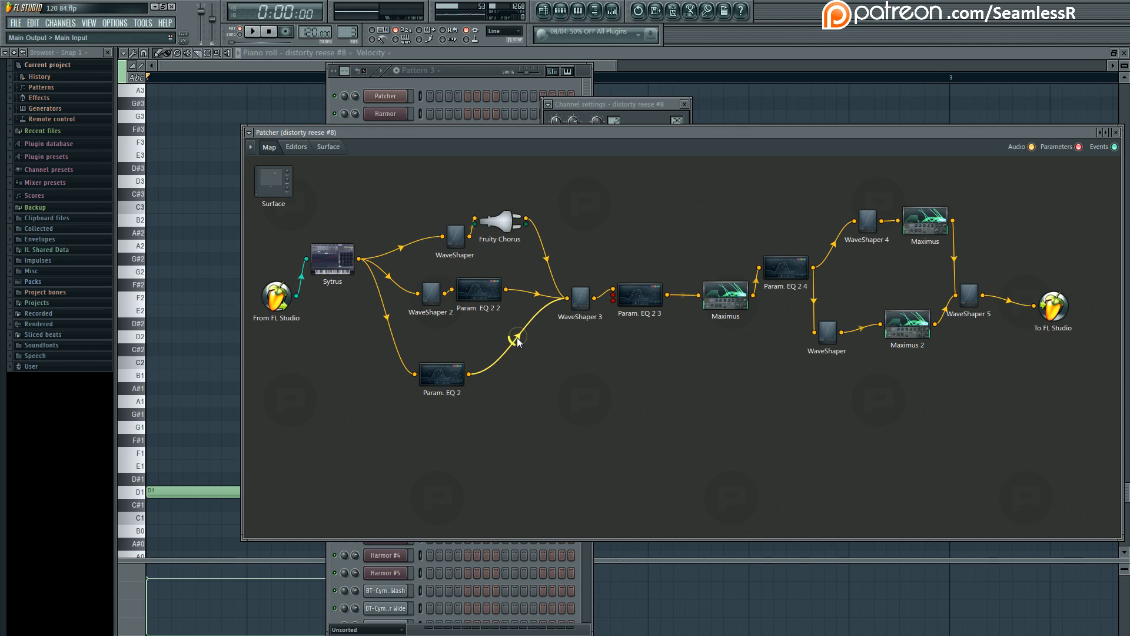
click(130, 362)
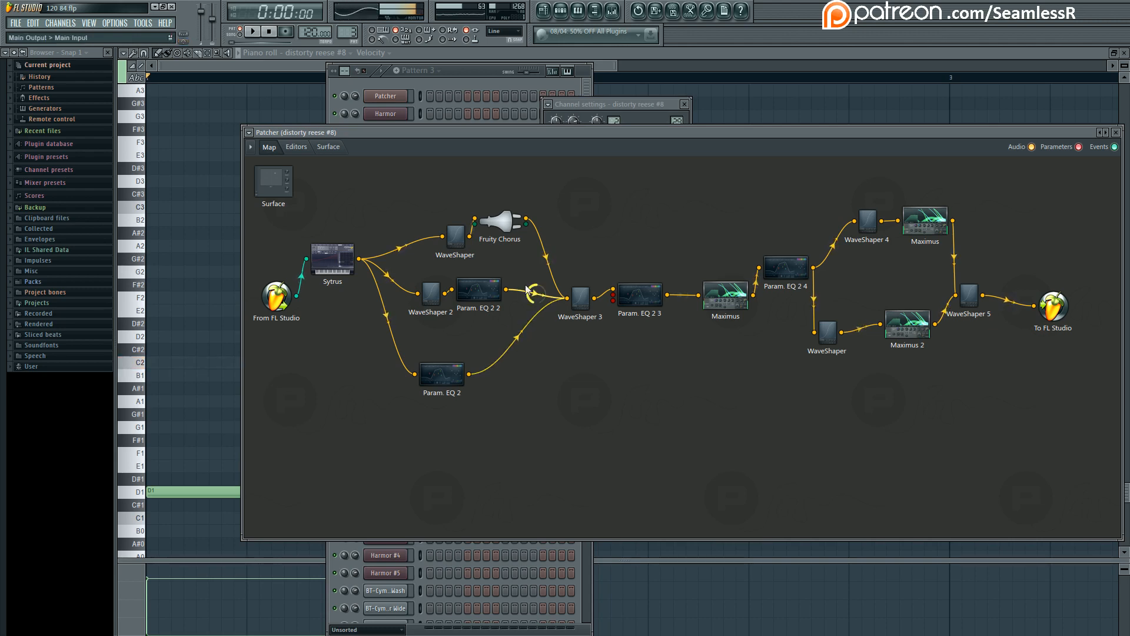
click(296, 146)
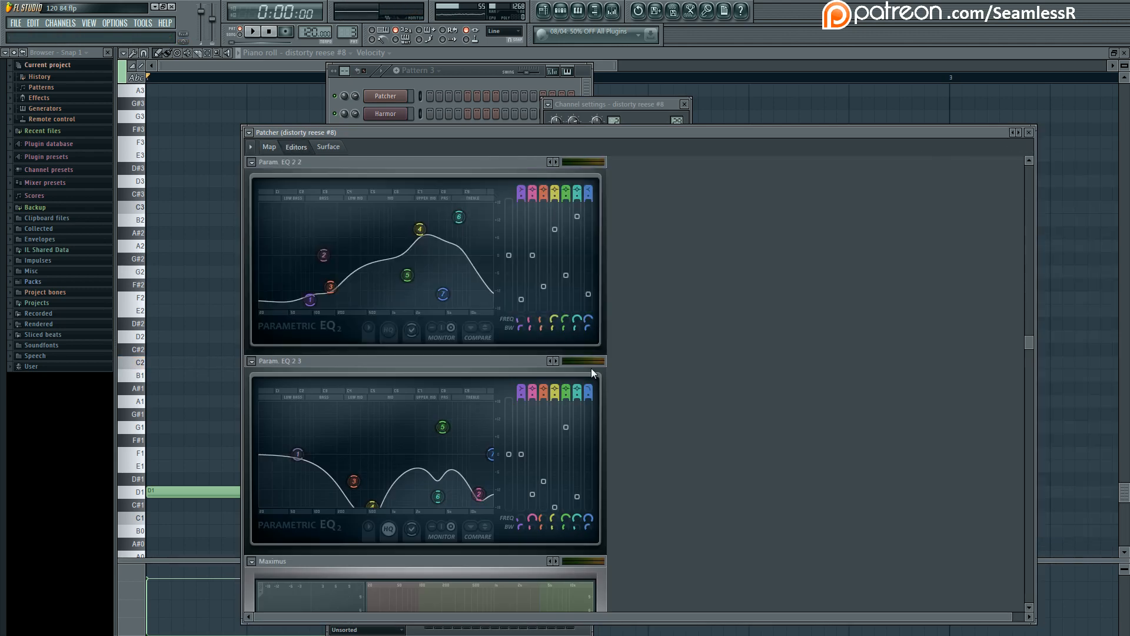
click(269, 146)
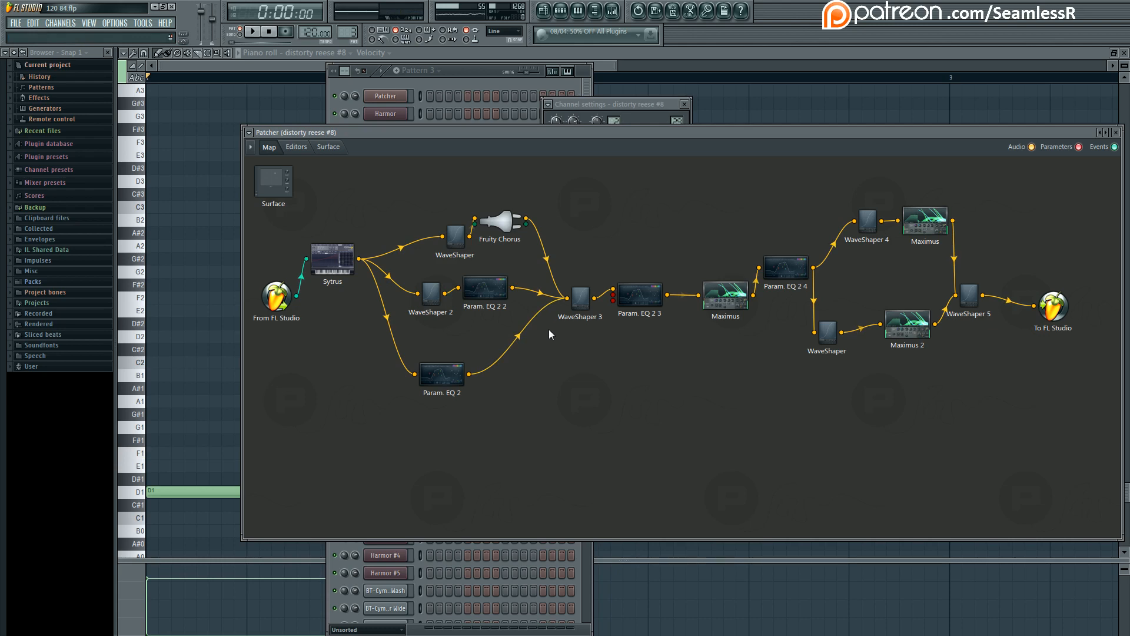
click(296, 146)
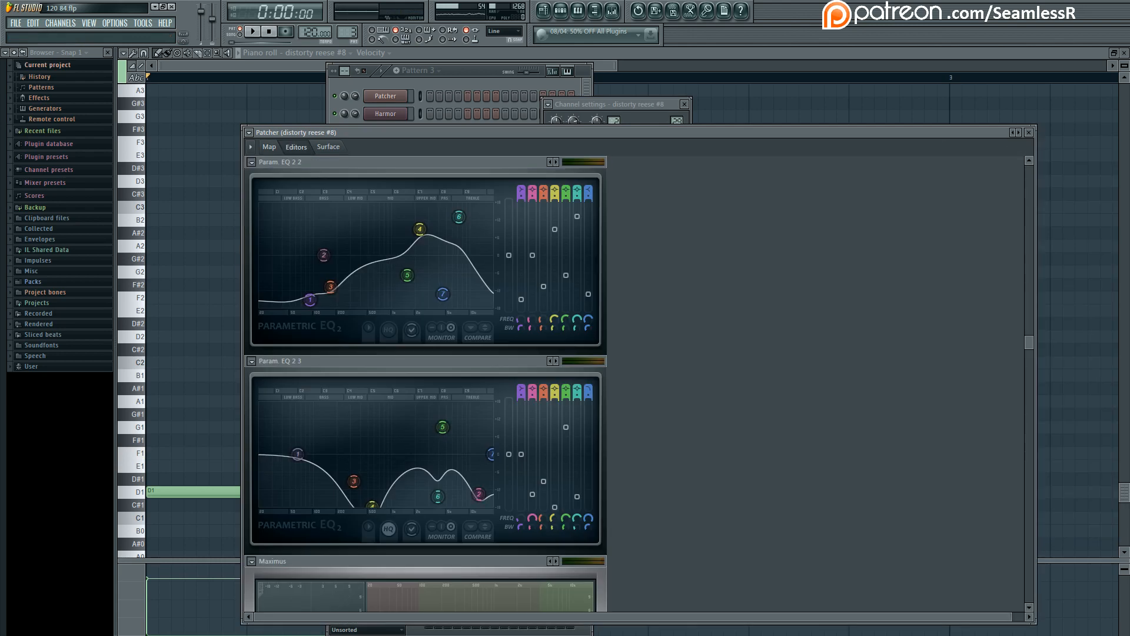
click(268, 146)
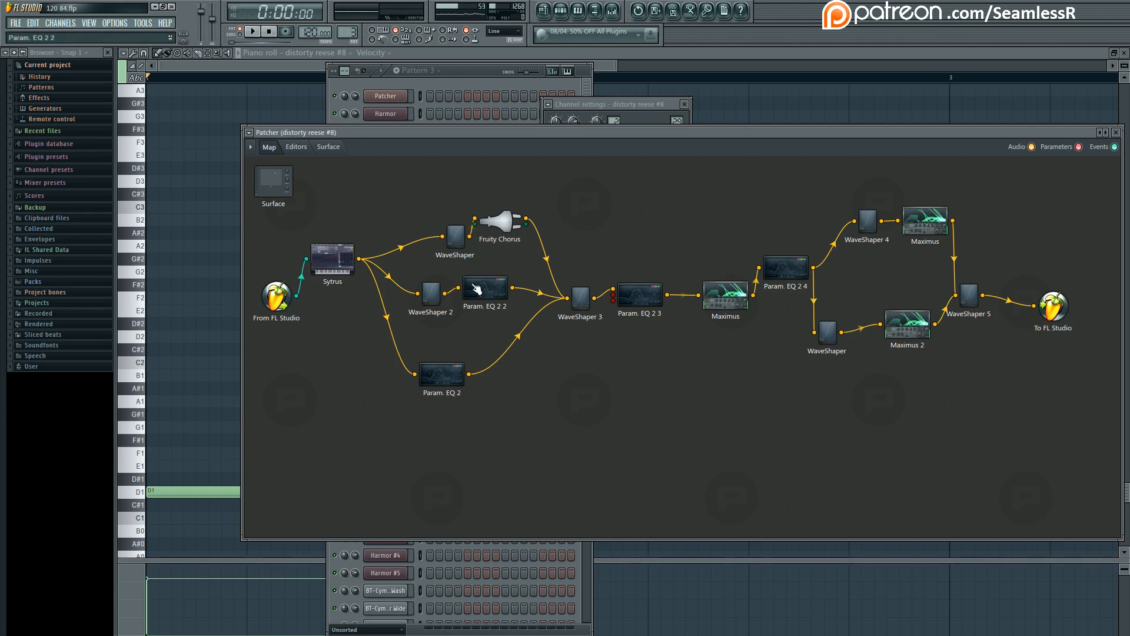
click(296, 146)
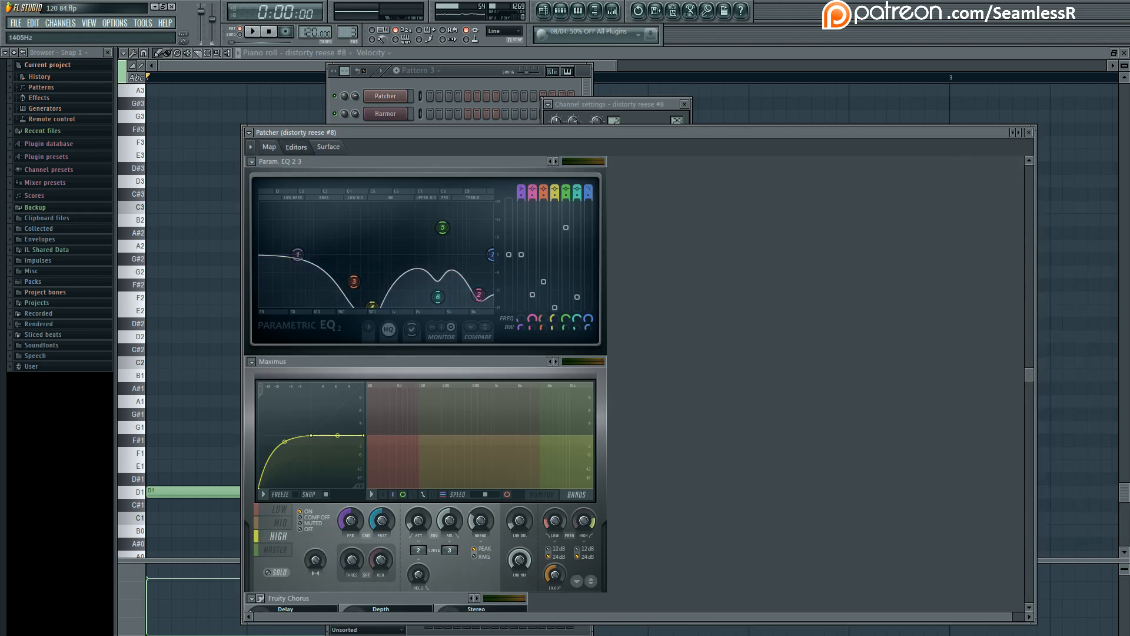
click(477, 338)
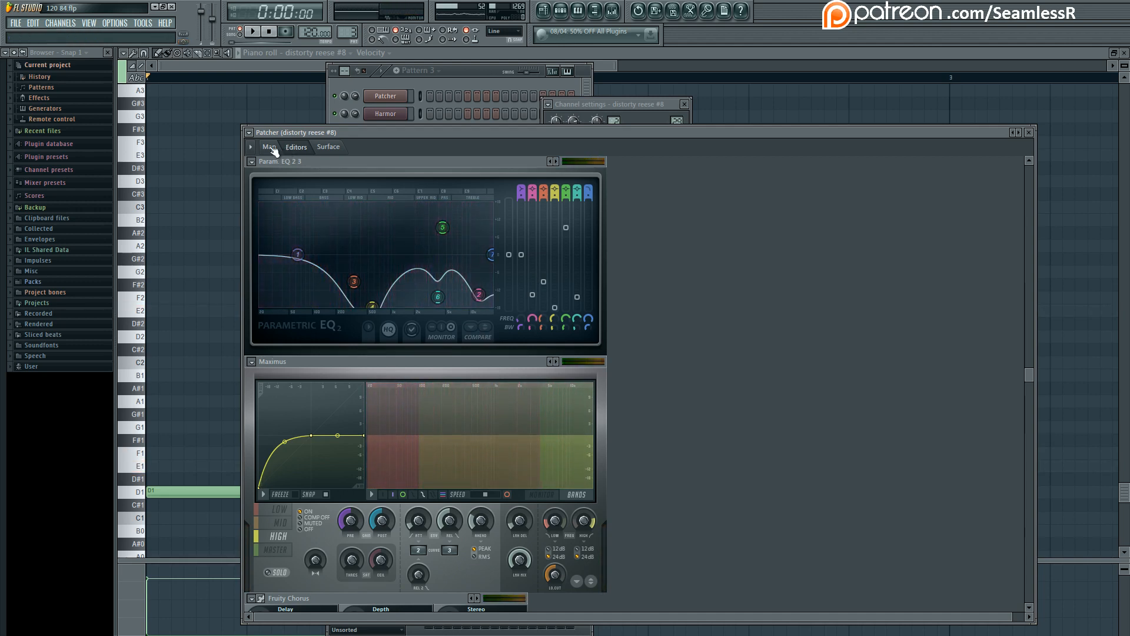
drag(354, 282, 360, 272)
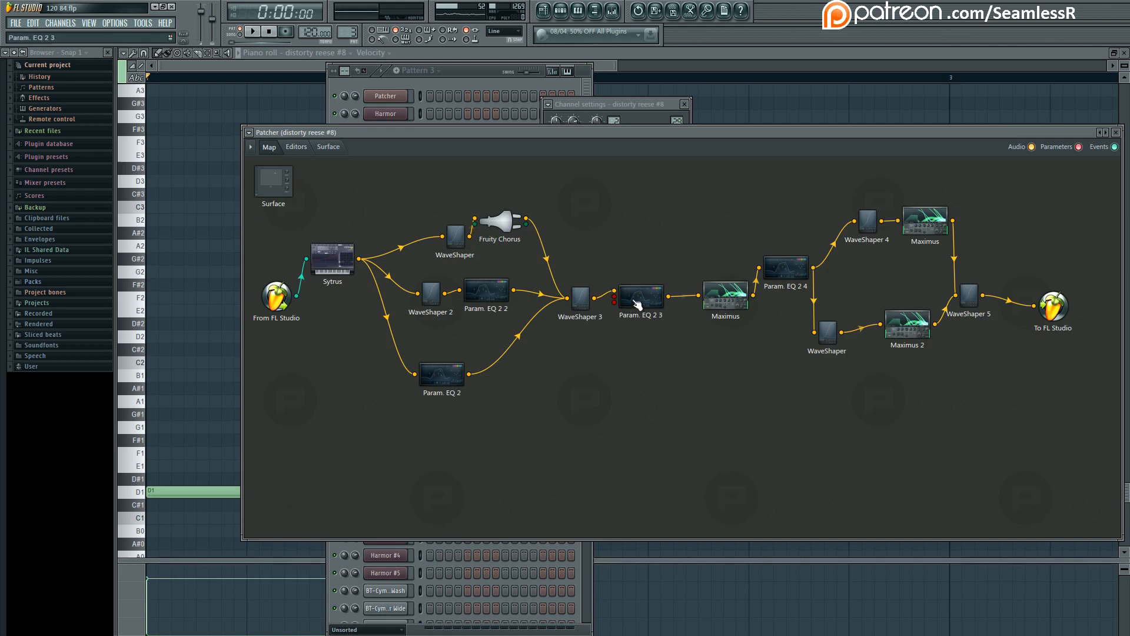
Inspect Maximus's low-band monitoring, then scroll to the Param. EQ 2 4, WaveShaper and Maximus 2 editors
click(296, 146)
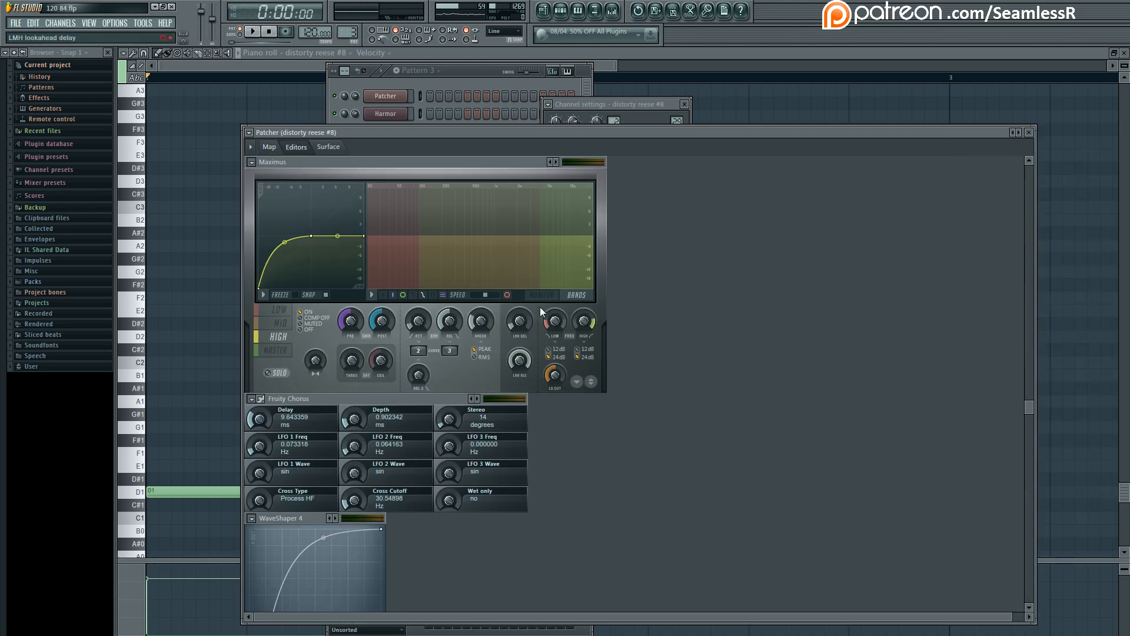
click(280, 321)
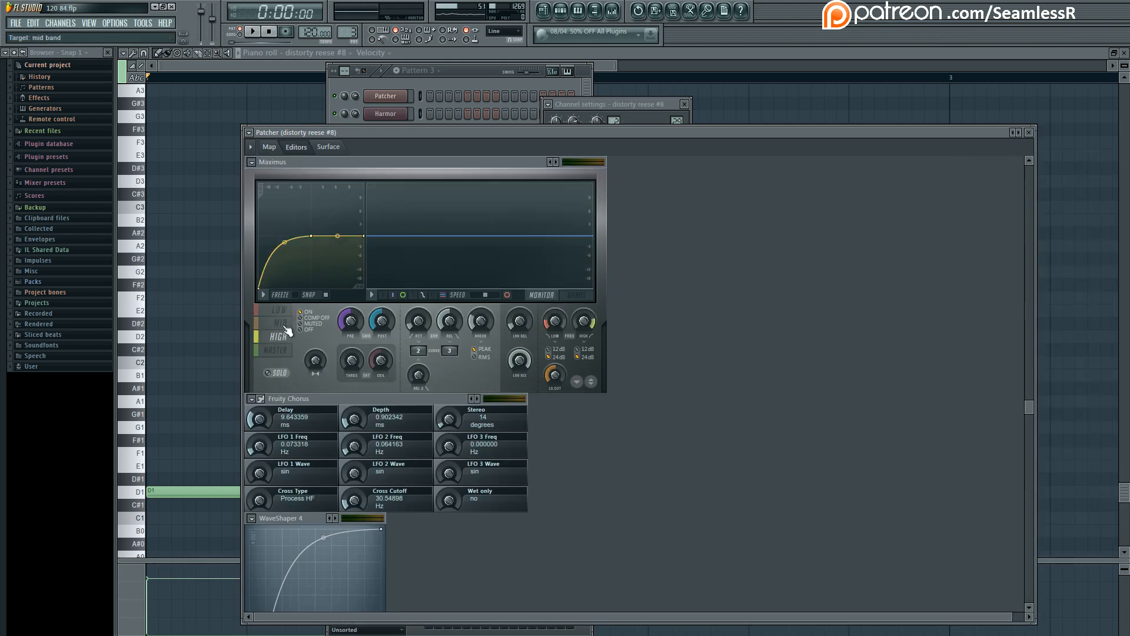
click(279, 311)
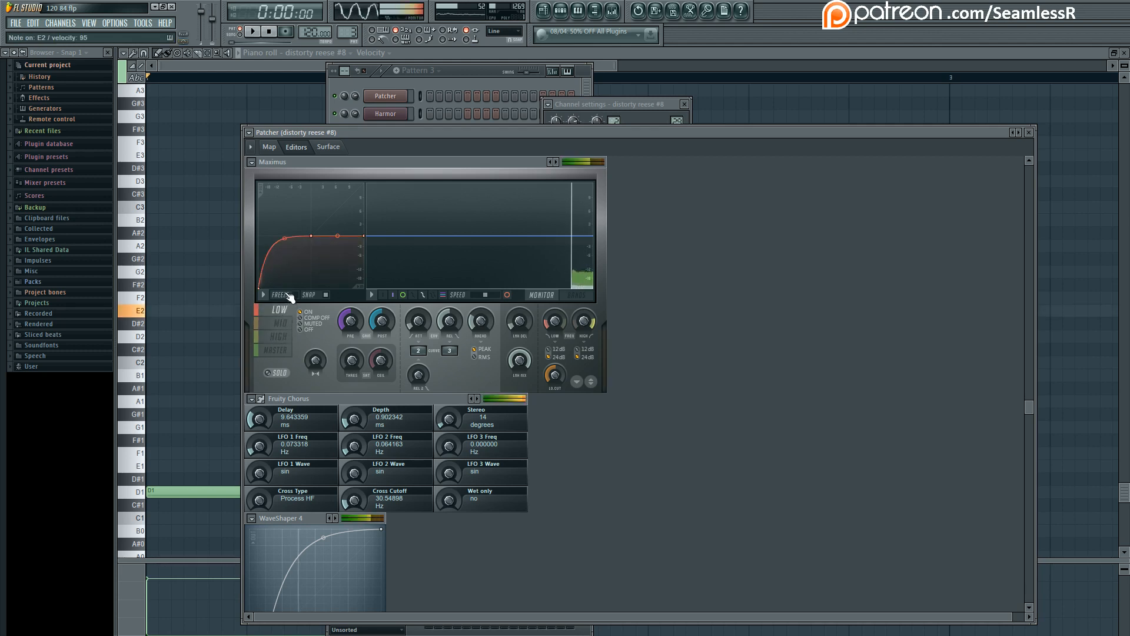
click(541, 294)
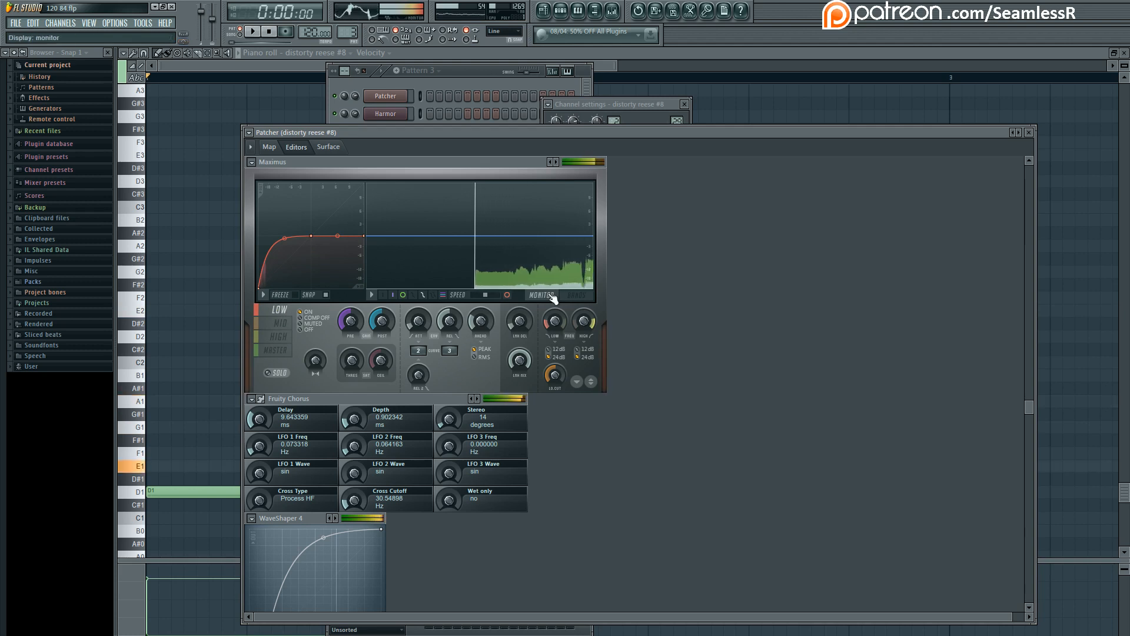
click(275, 350)
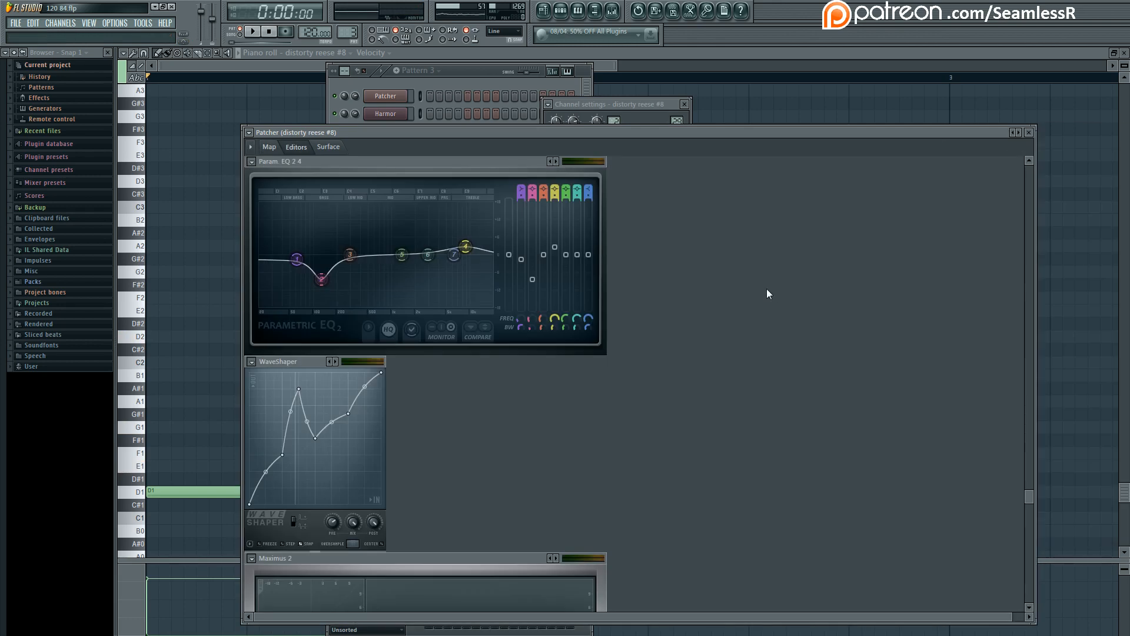
View the Maximus 2 compressor curve, then return to the full-chain routing map
click(268, 146)
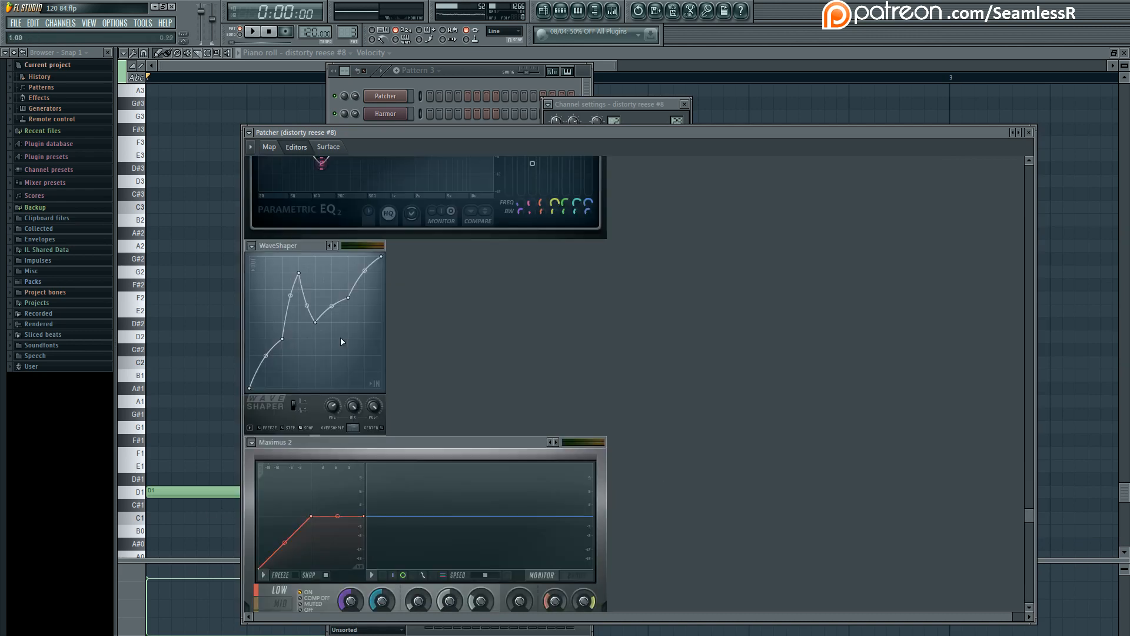
click(268, 146)
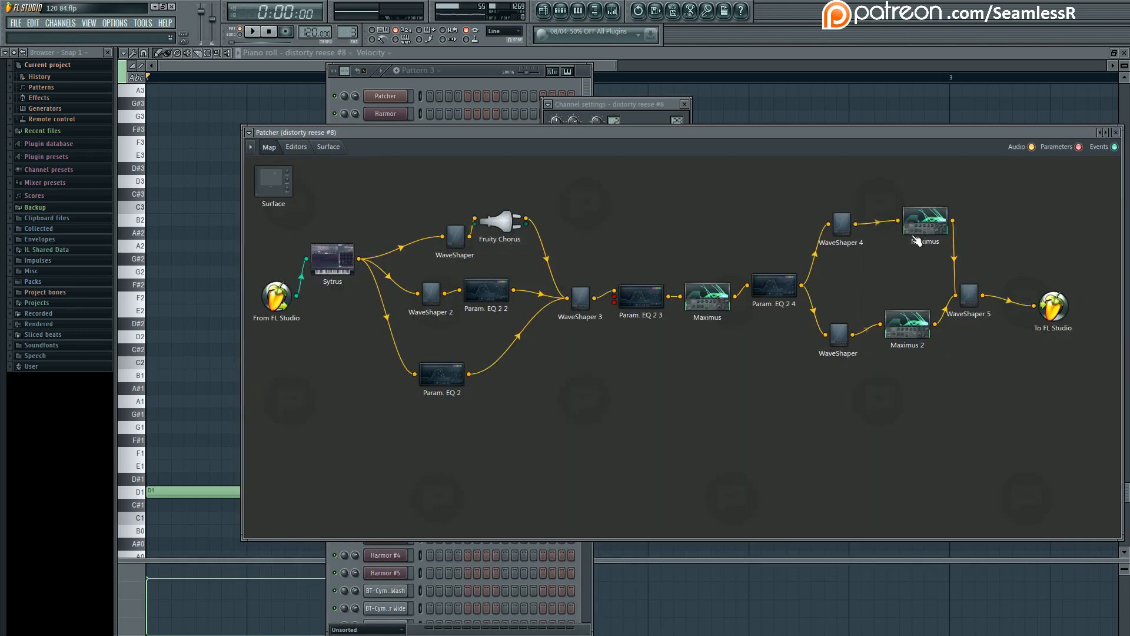
Open the upper Maximus module after WaveShaper 4 on the split branch
click(925, 222)
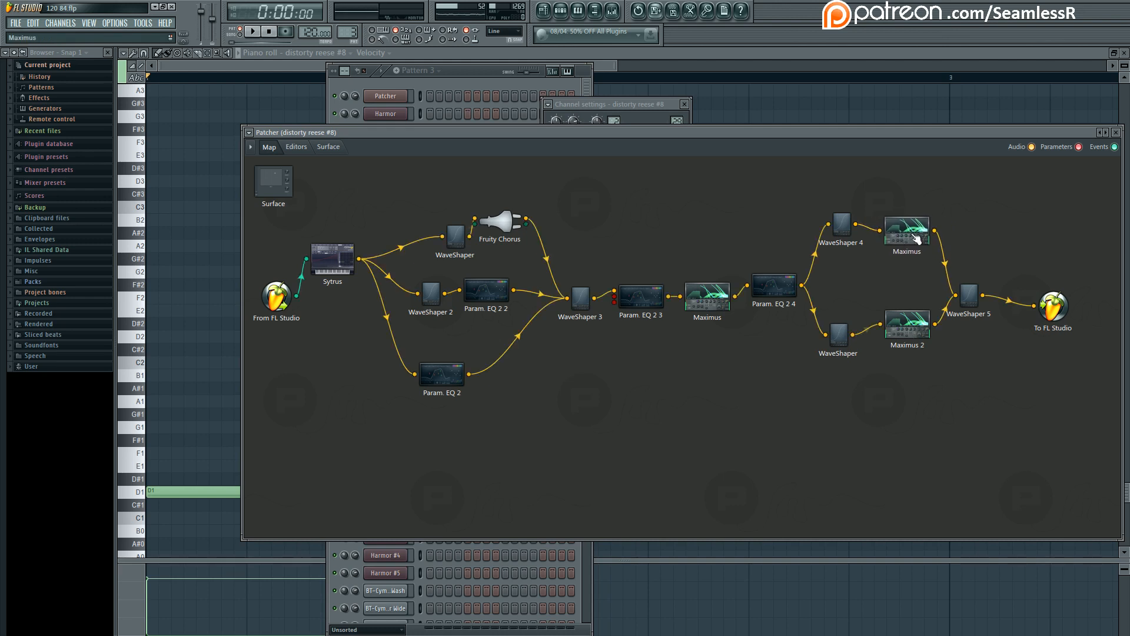
mouse_move(911, 284)
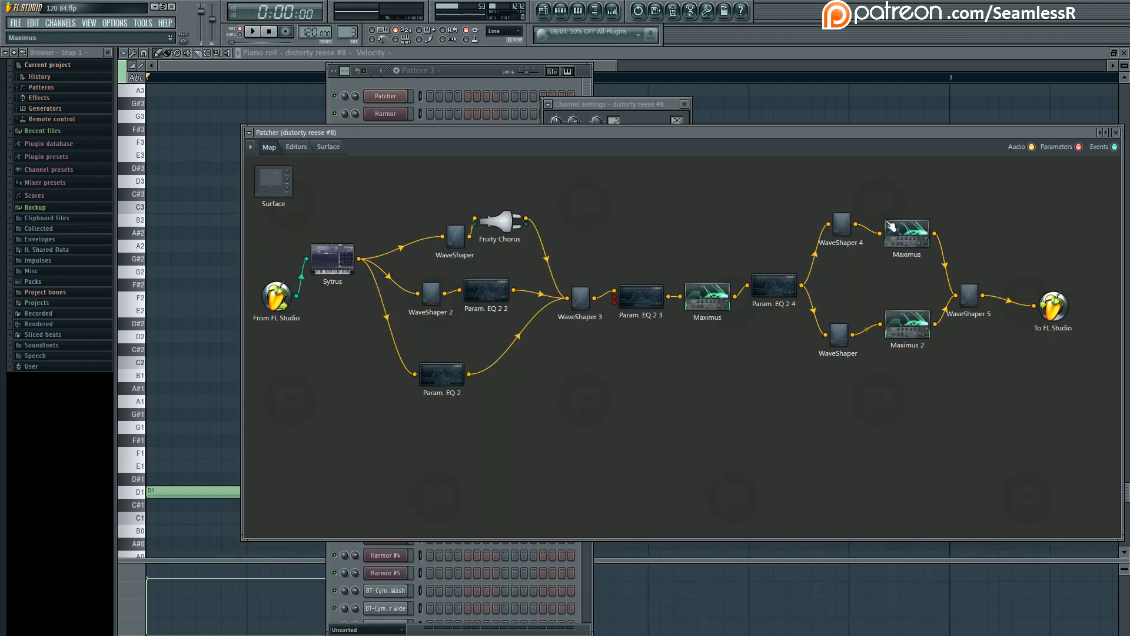
mouse_move(904, 396)
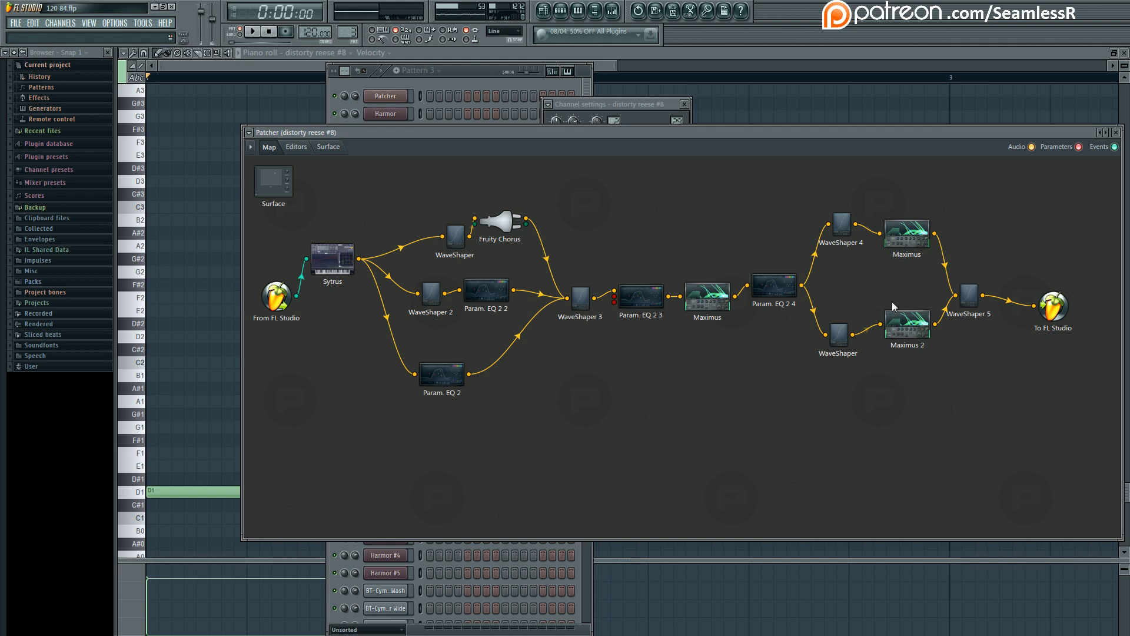
mouse_move(933, 501)
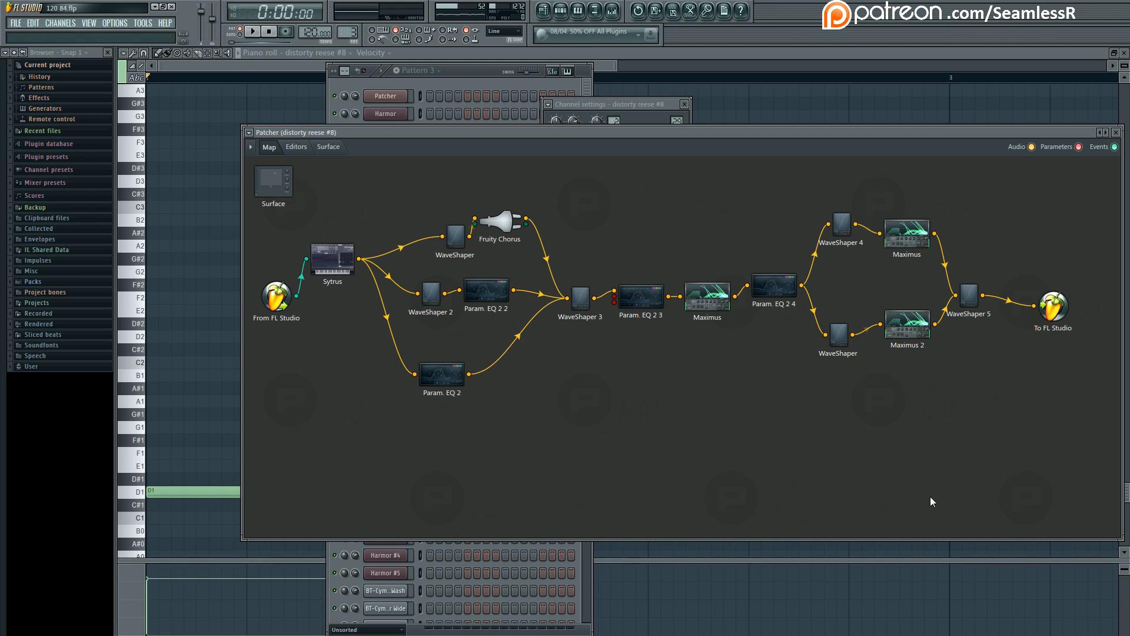
mouse_move(642, 414)
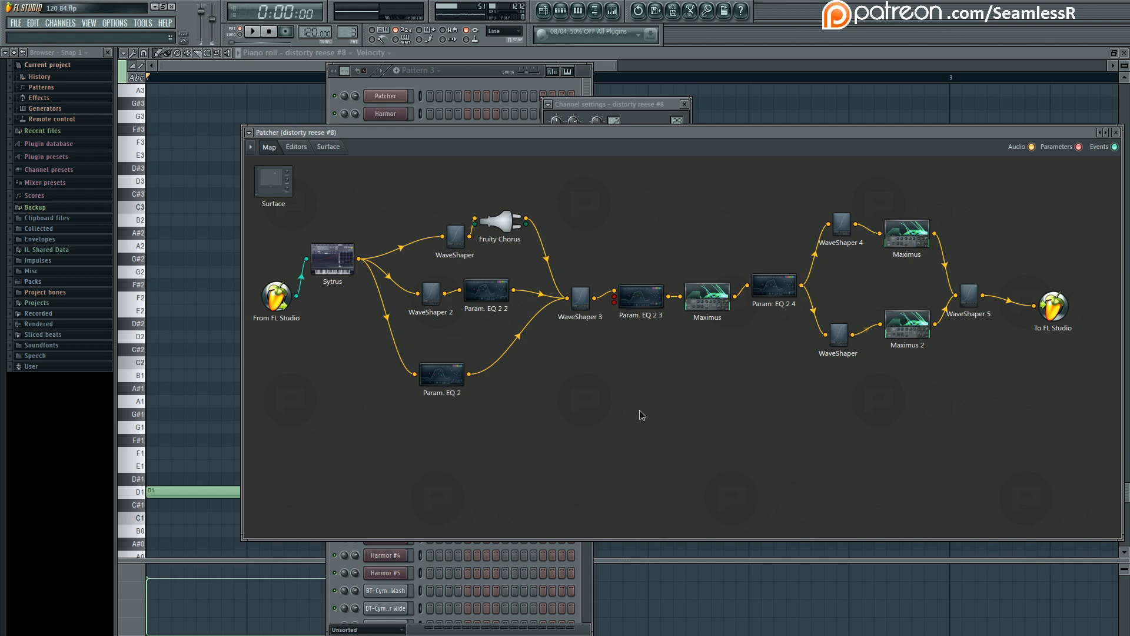
mouse_move(1041, 480)
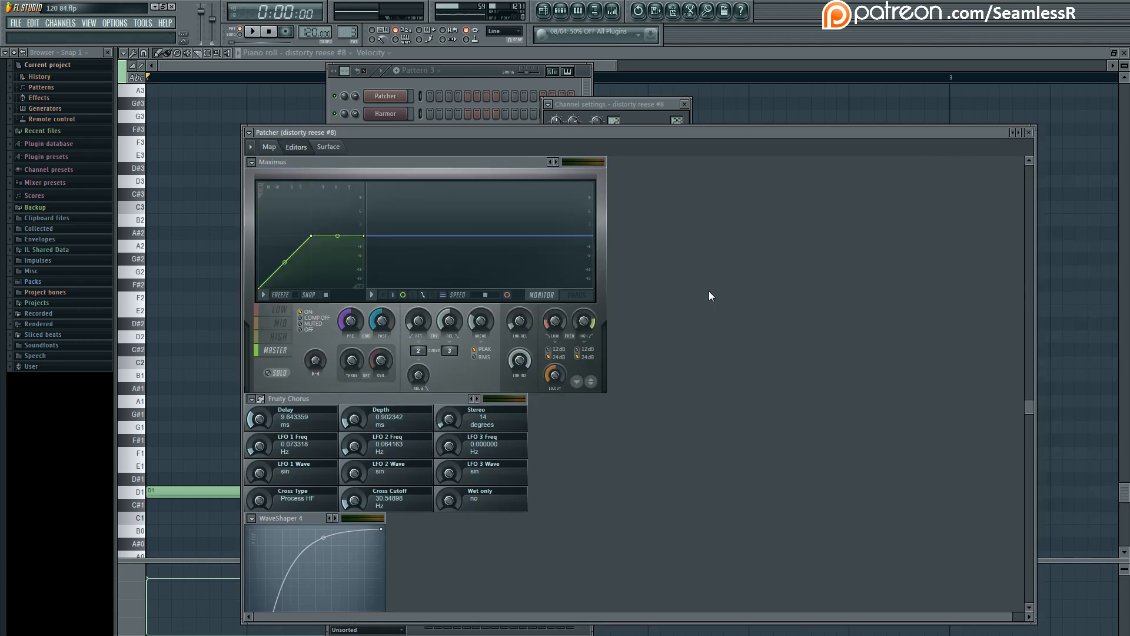
mouse_move(519, 321)
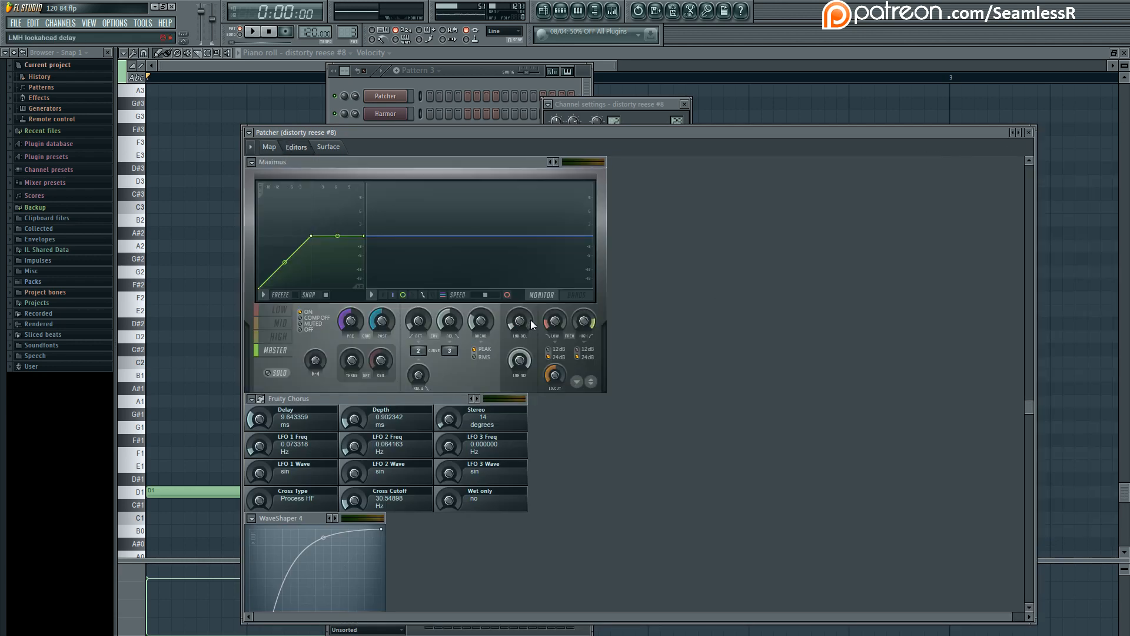
Check the middle Maximus's lookahead delay and its 176-sample latency on the routing map
click(269, 146)
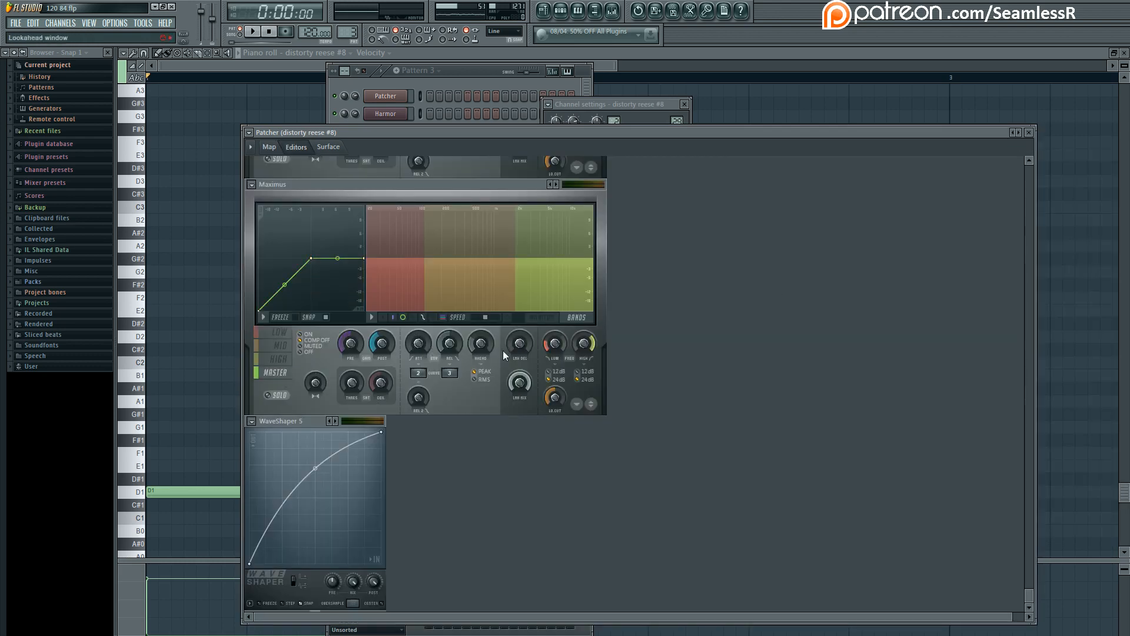
click(268, 146)
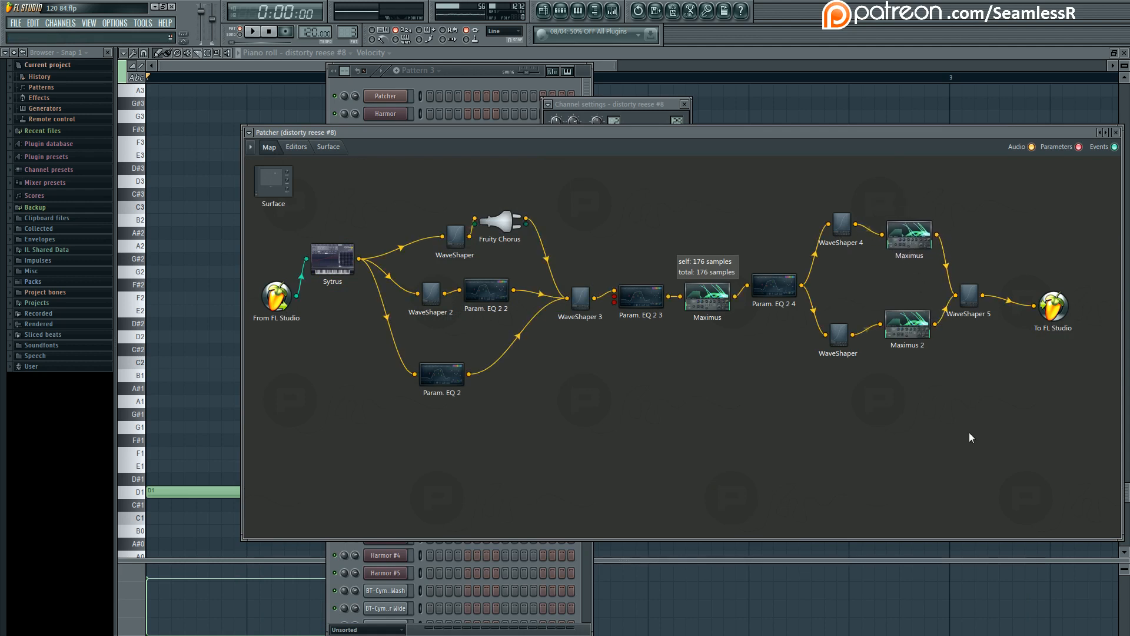
mouse_move(978, 337)
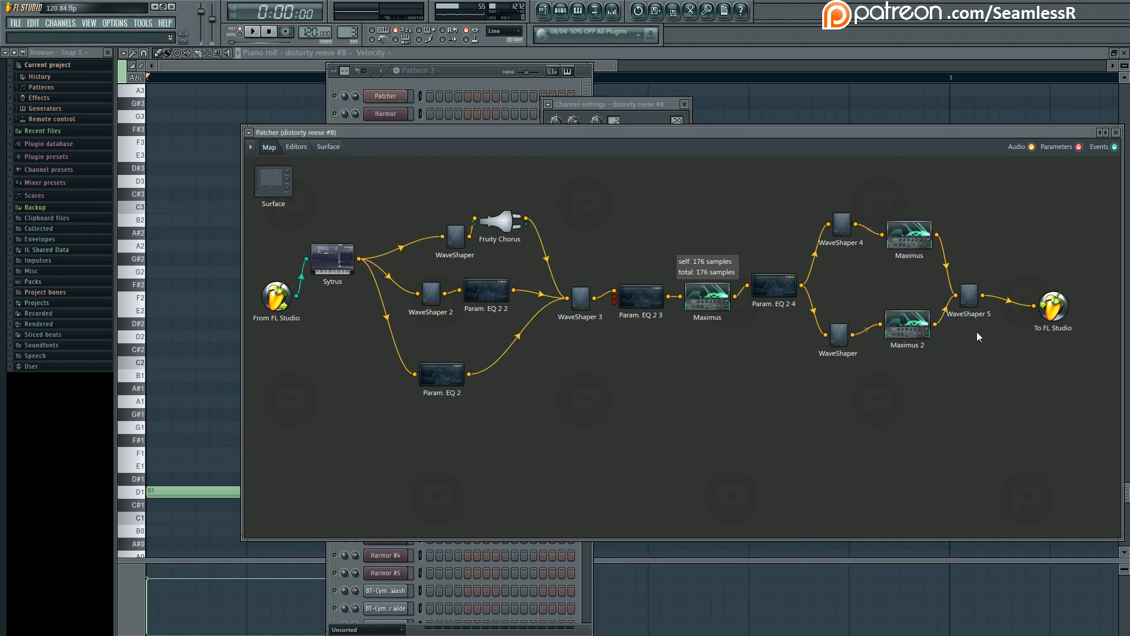
Review WaveShaper 5's curve, then bring up the Sytrus synth editor
click(295, 146)
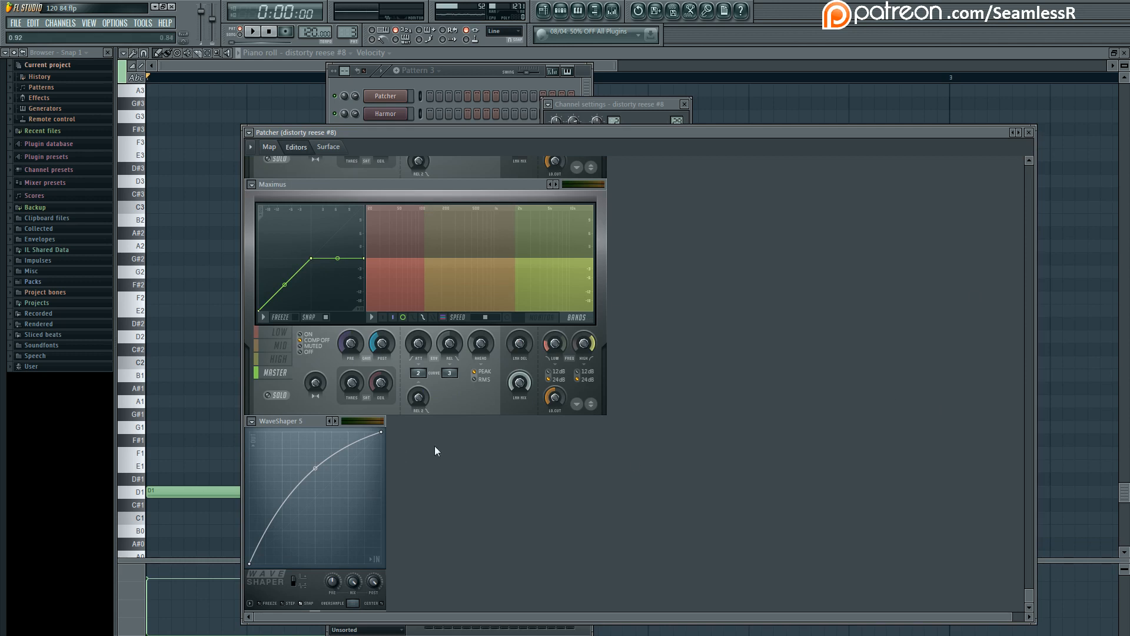
drag(319, 468, 319, 470)
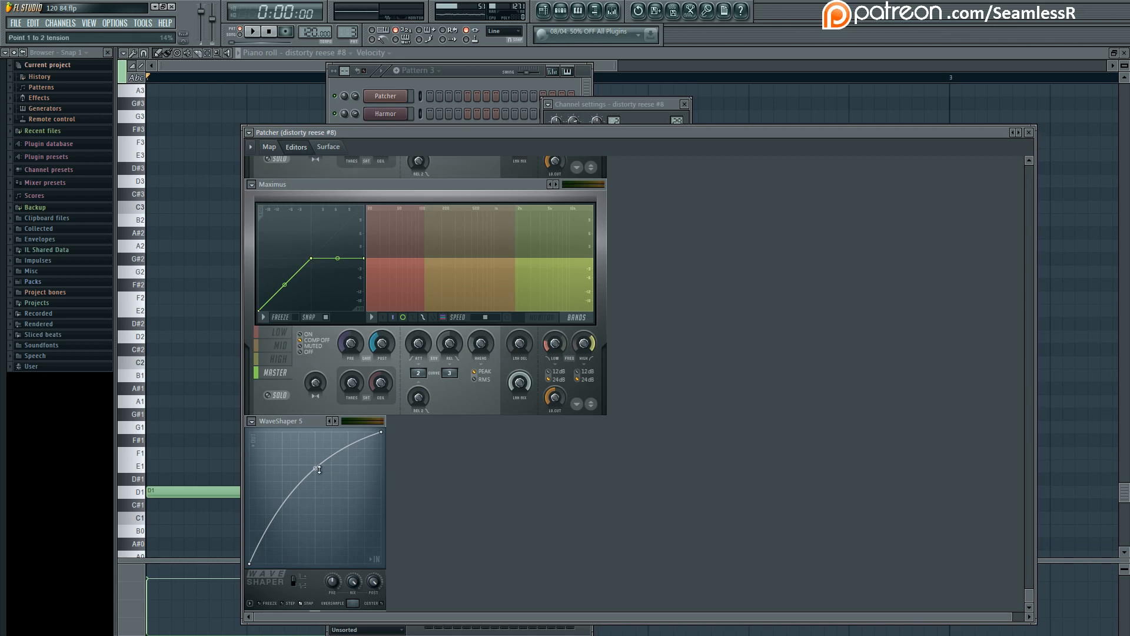
click(268, 146)
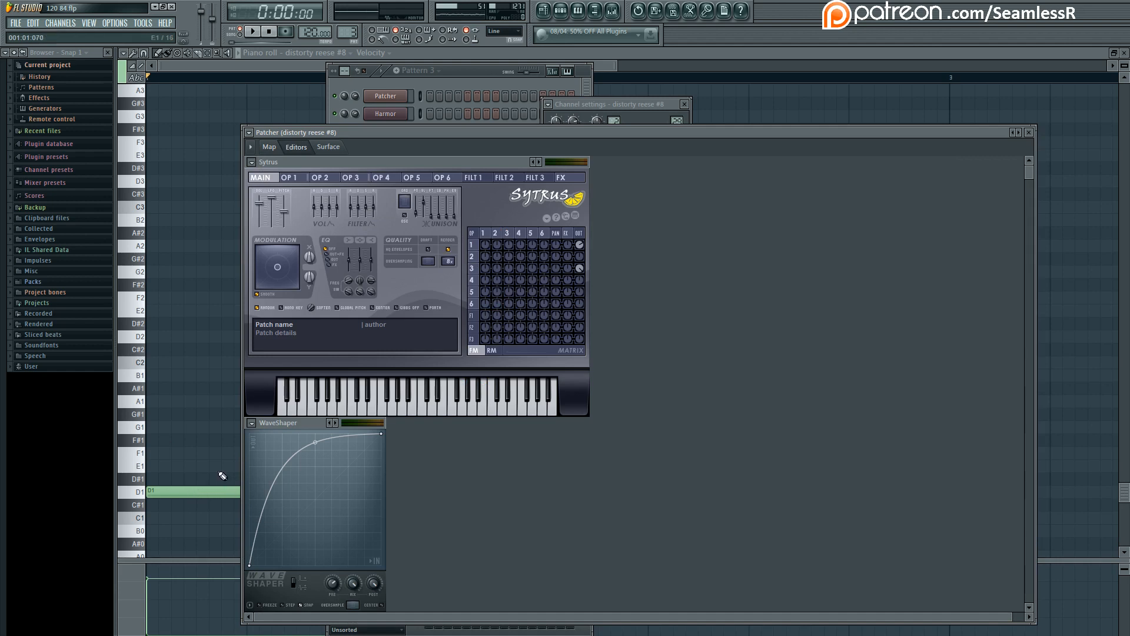
Look over Sytrus operators 2 and 3
click(254, 31)
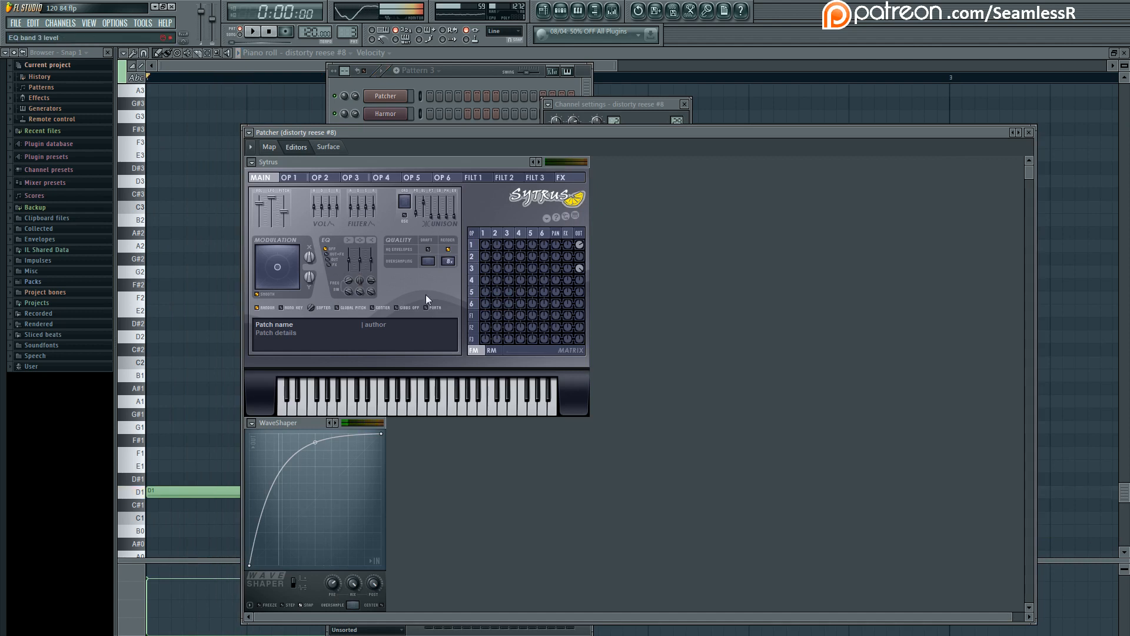
click(301, 178)
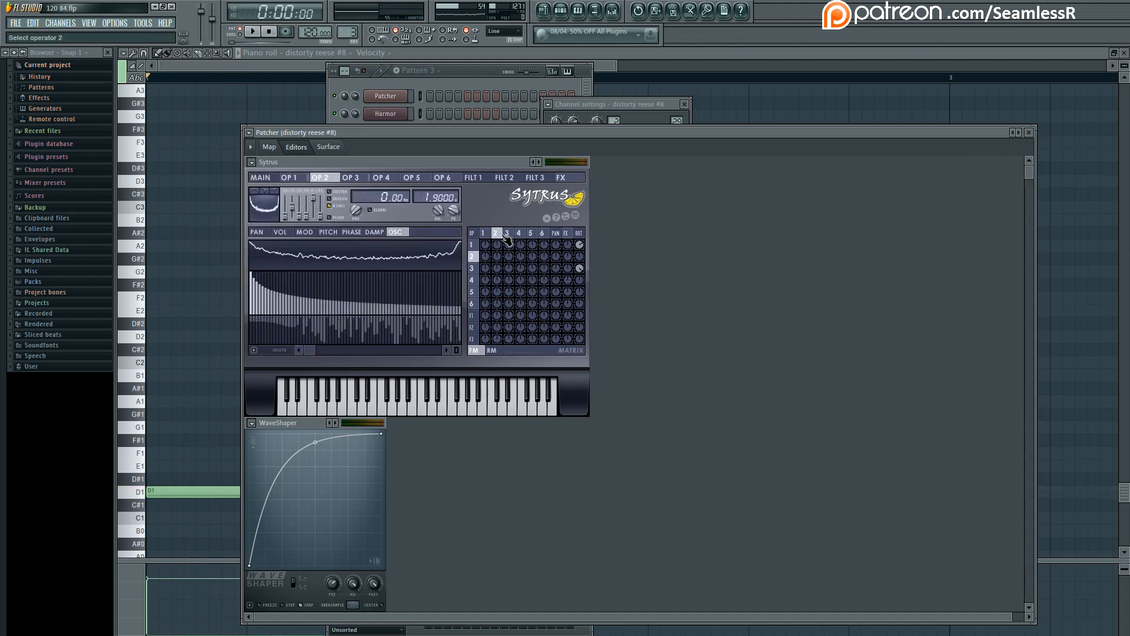
click(351, 178)
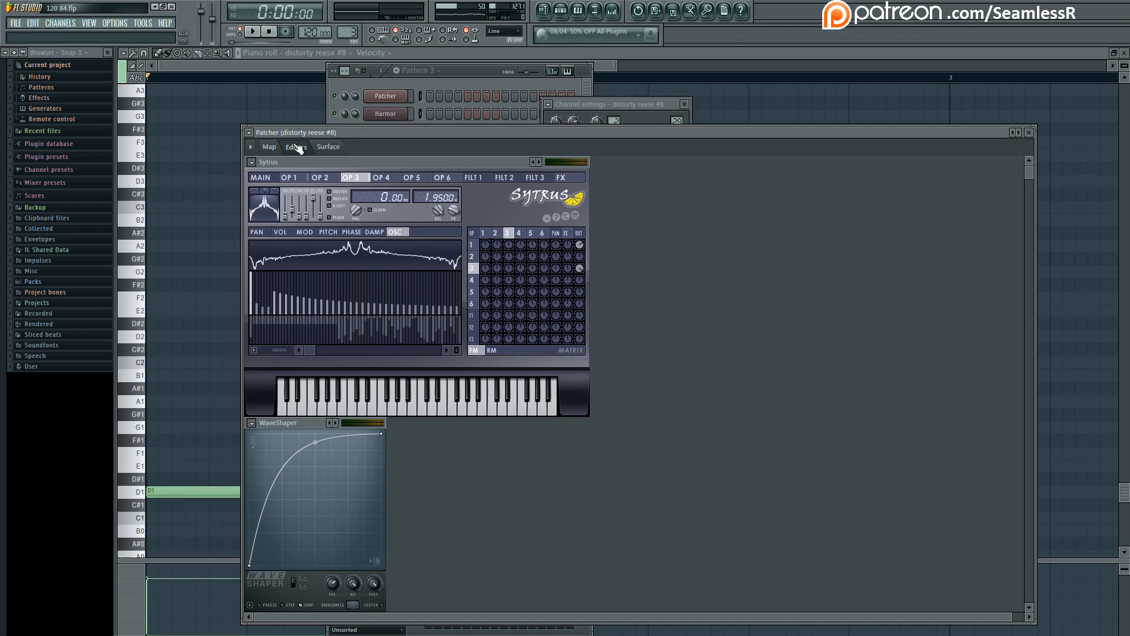
Return to Sytrus's main page, then back to the Patcher routing map
click(261, 178)
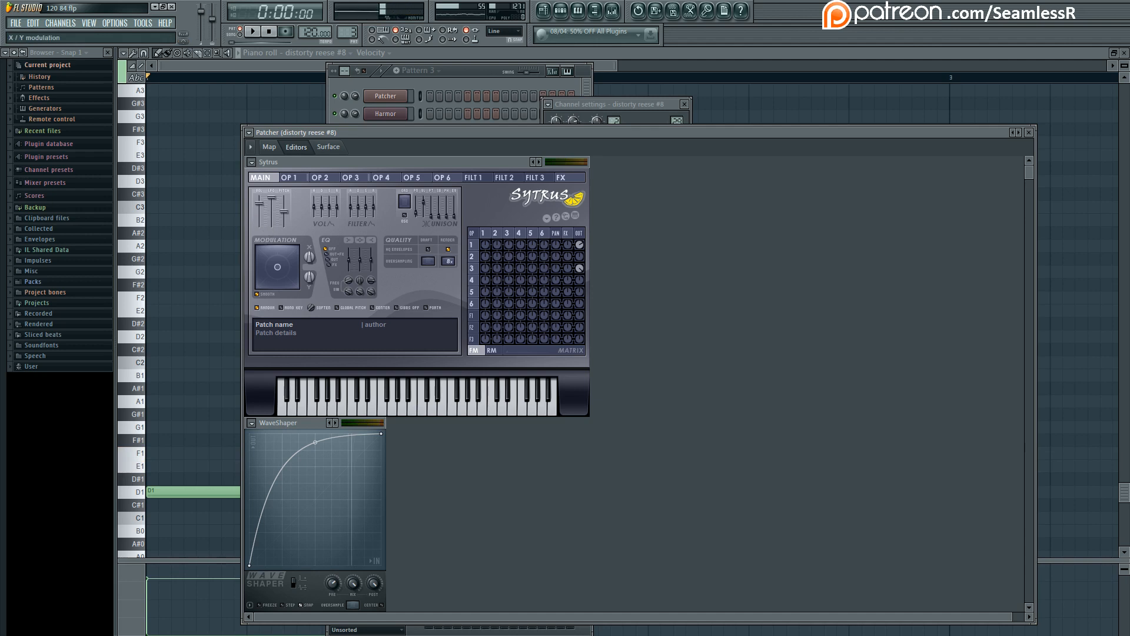
click(253, 31)
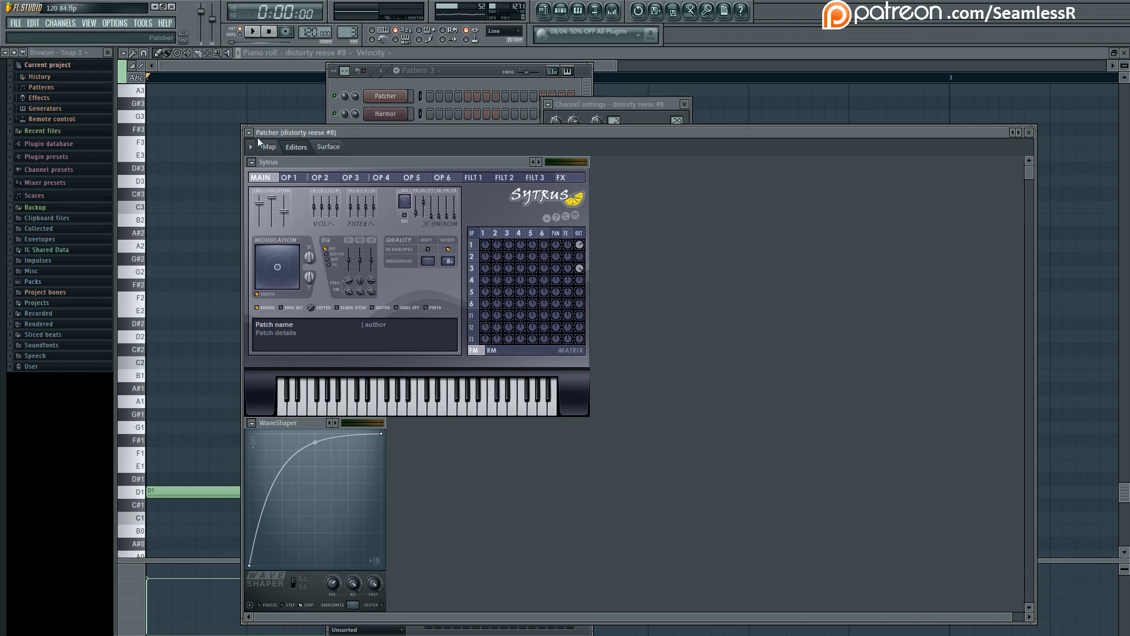
click(267, 146)
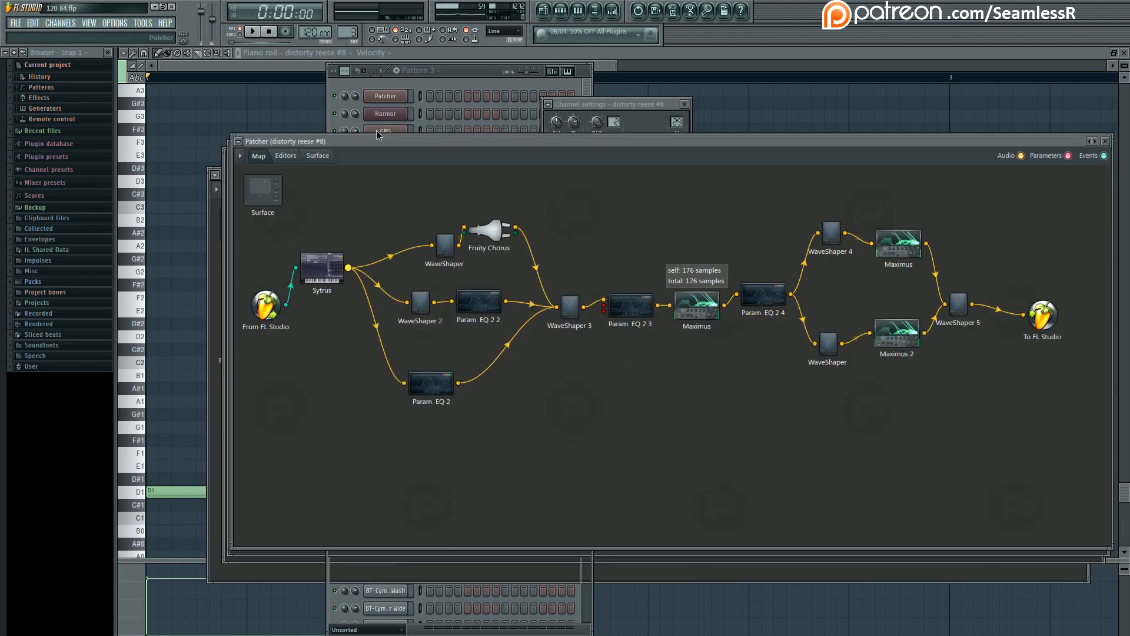